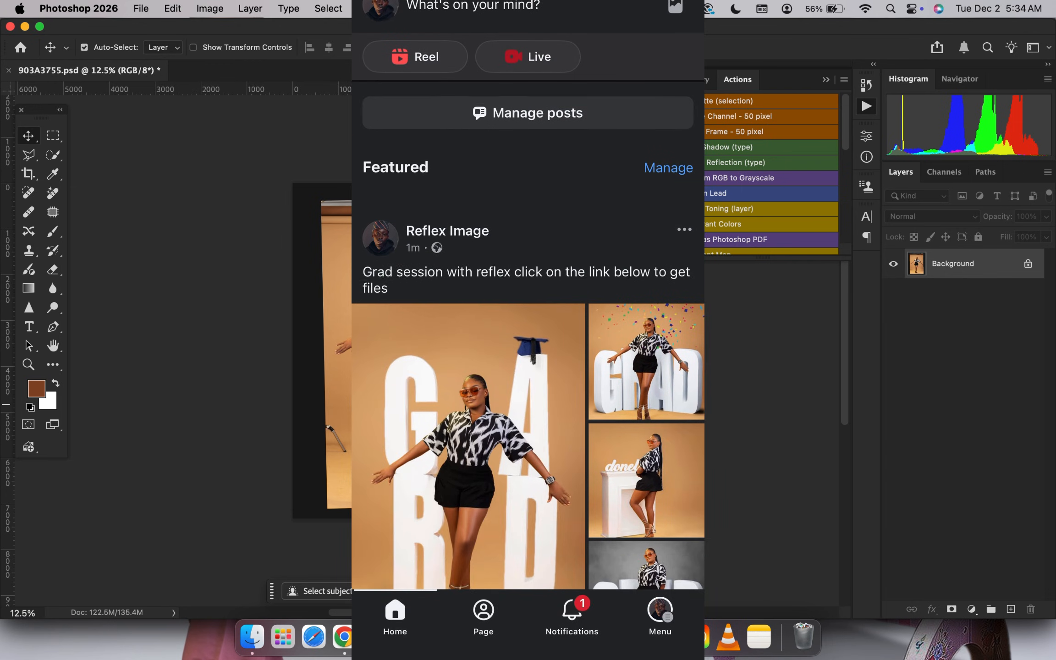
# Scroll past the Facebook graduation photo post to reach the Photoshop studio portrait
pyautogui.scroll(-3)
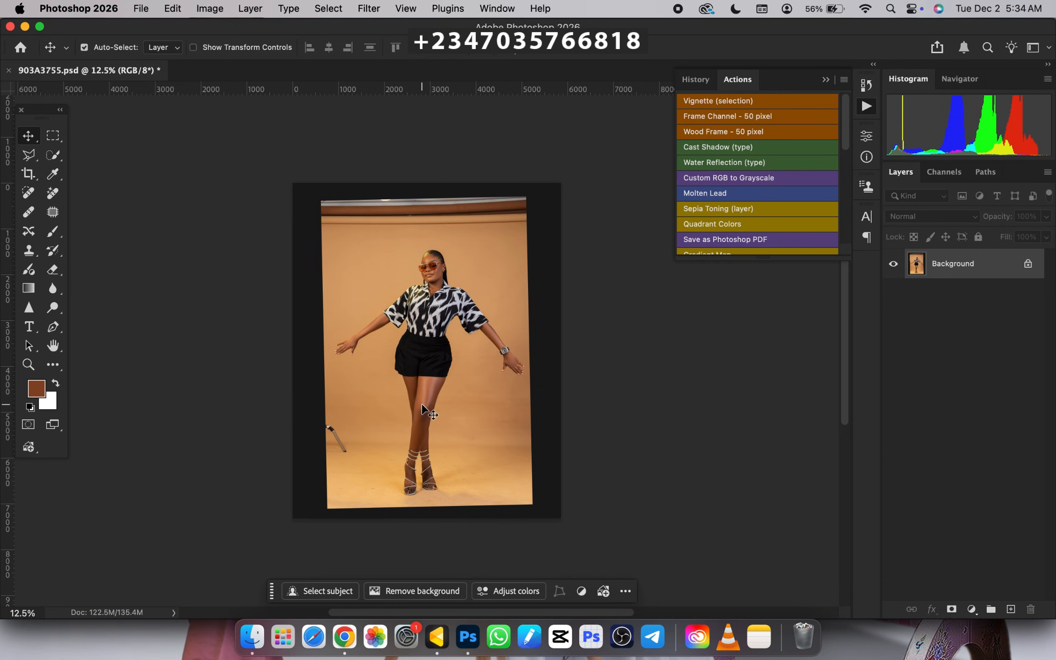
pyautogui.moveTo(439, 637)
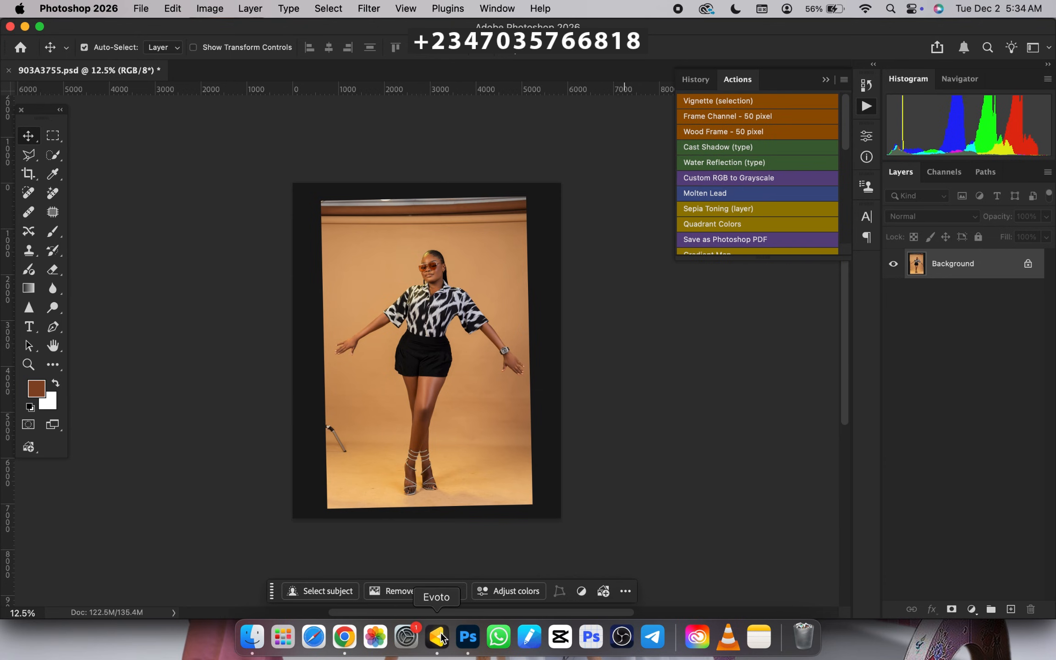
# Switch to Evoto and expand Blemish Removal in the Portrait Retouching panel
pyautogui.click(438, 637)
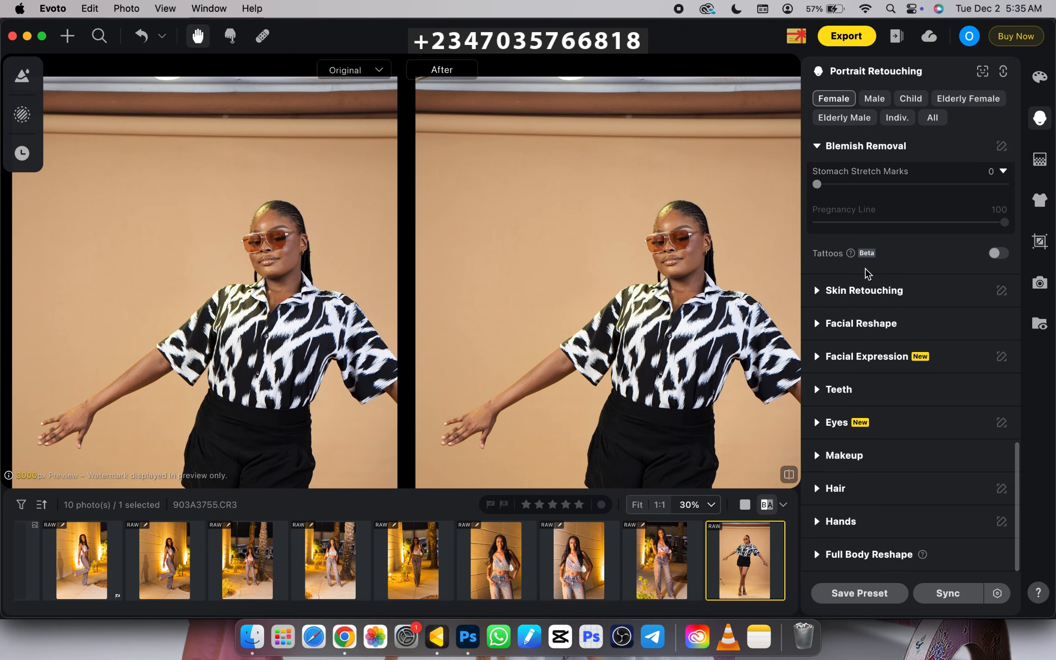
pyautogui.moveTo(824, 156)
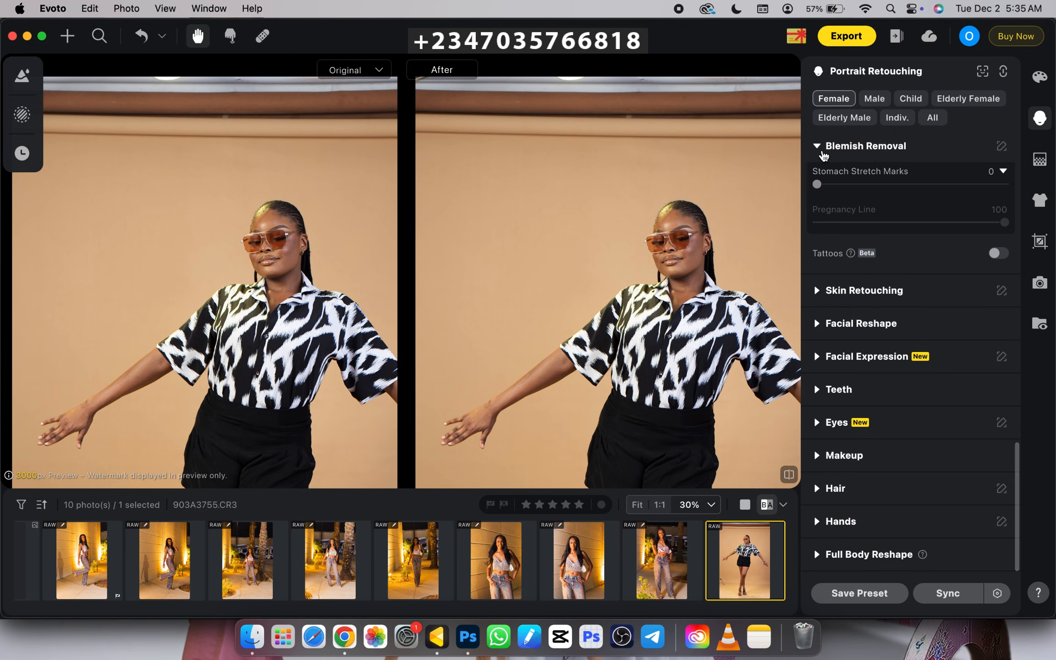
pyautogui.click(867, 146)
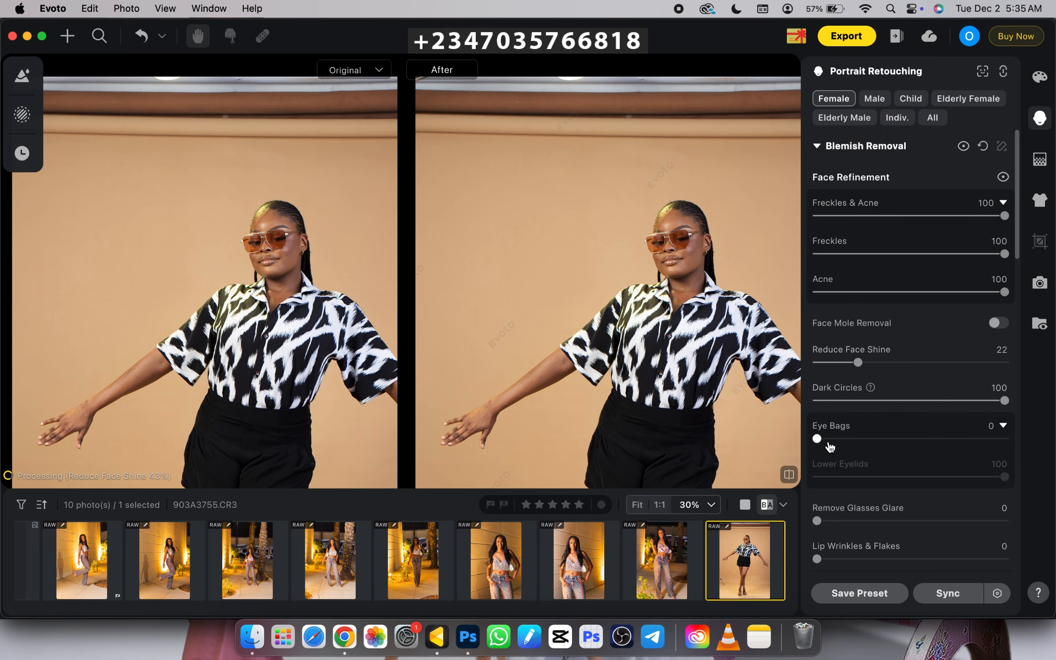
pyautogui.scroll(-3)
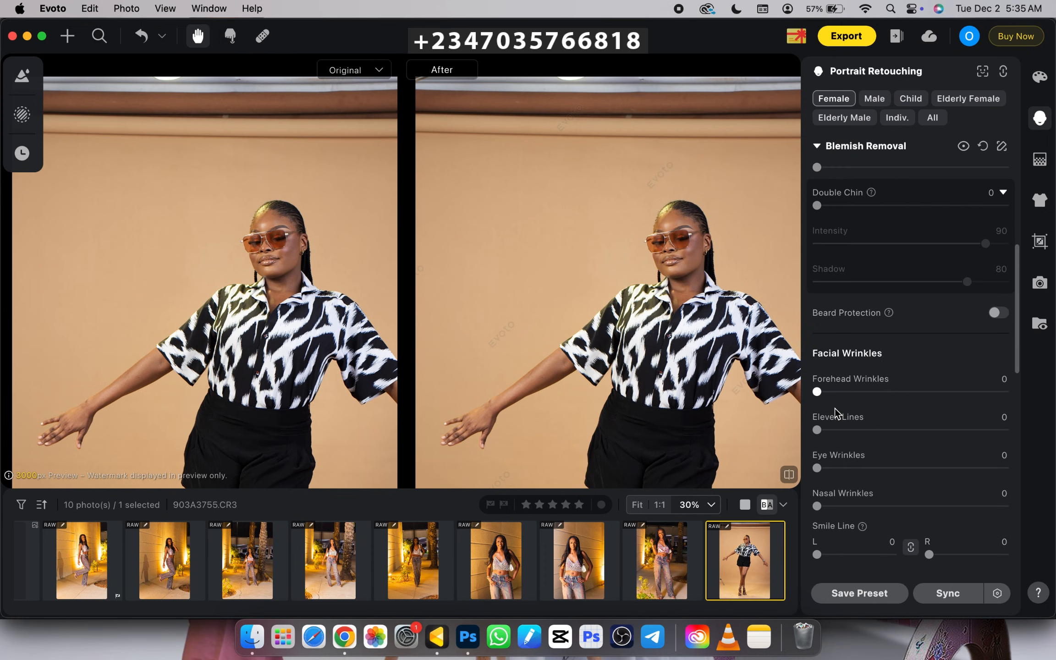
pyautogui.scroll(-3)
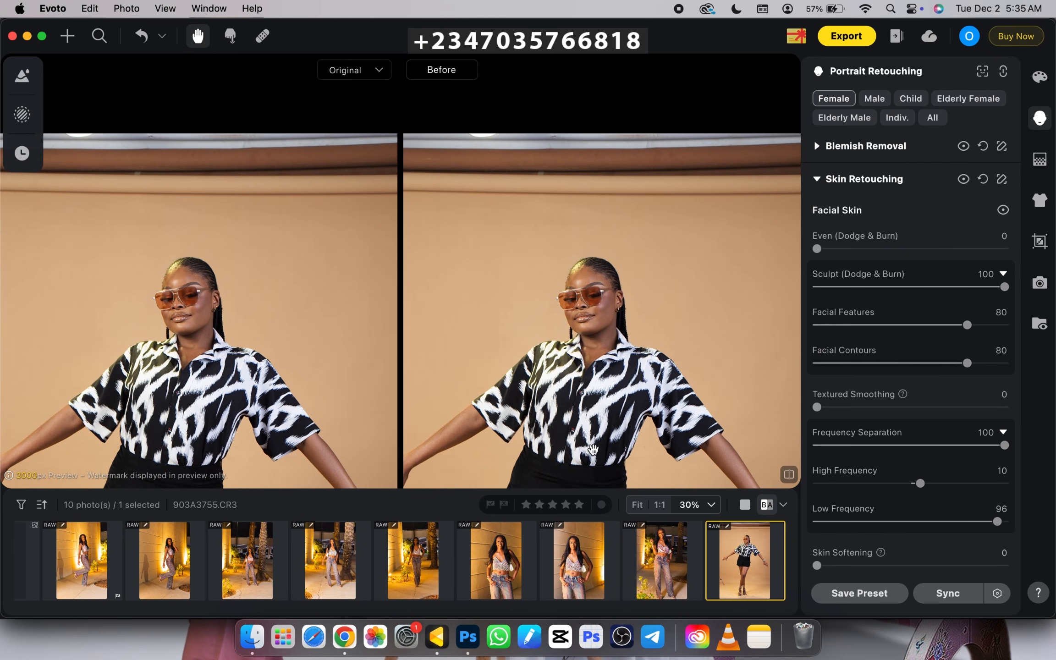
pyautogui.click(442, 69)
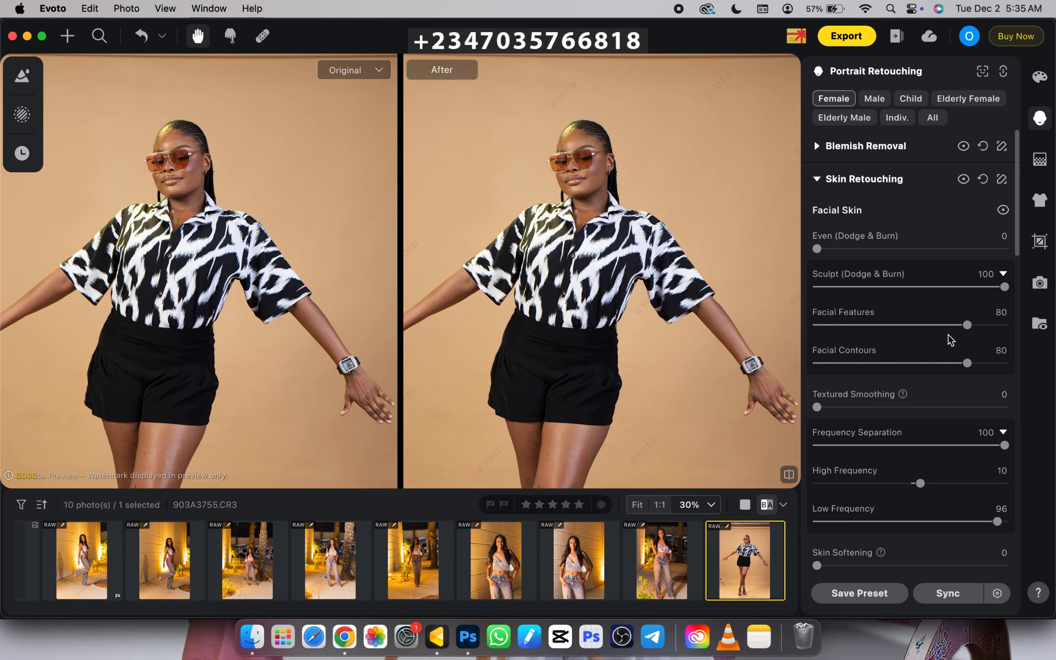
pyautogui.scroll(-3)
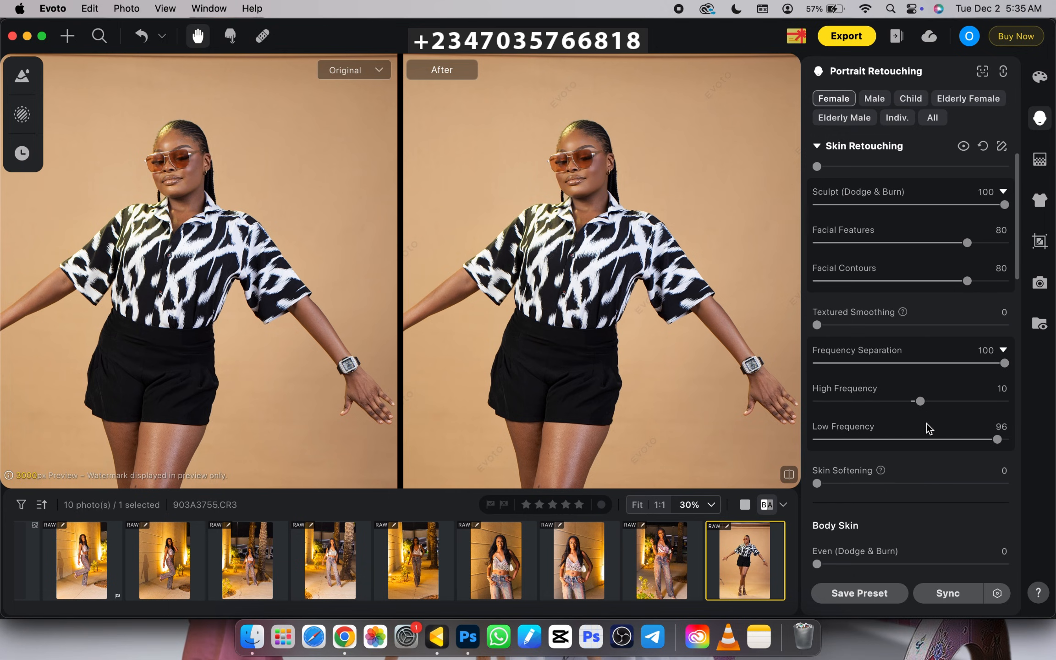
pyautogui.scroll(-3)
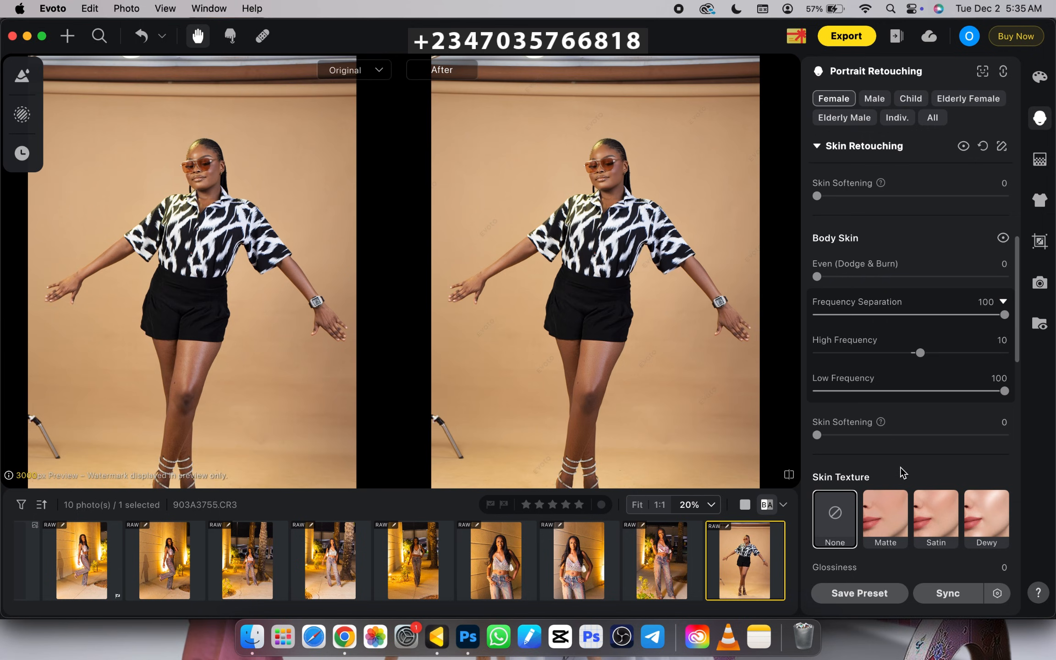
pyautogui.scroll(-3)
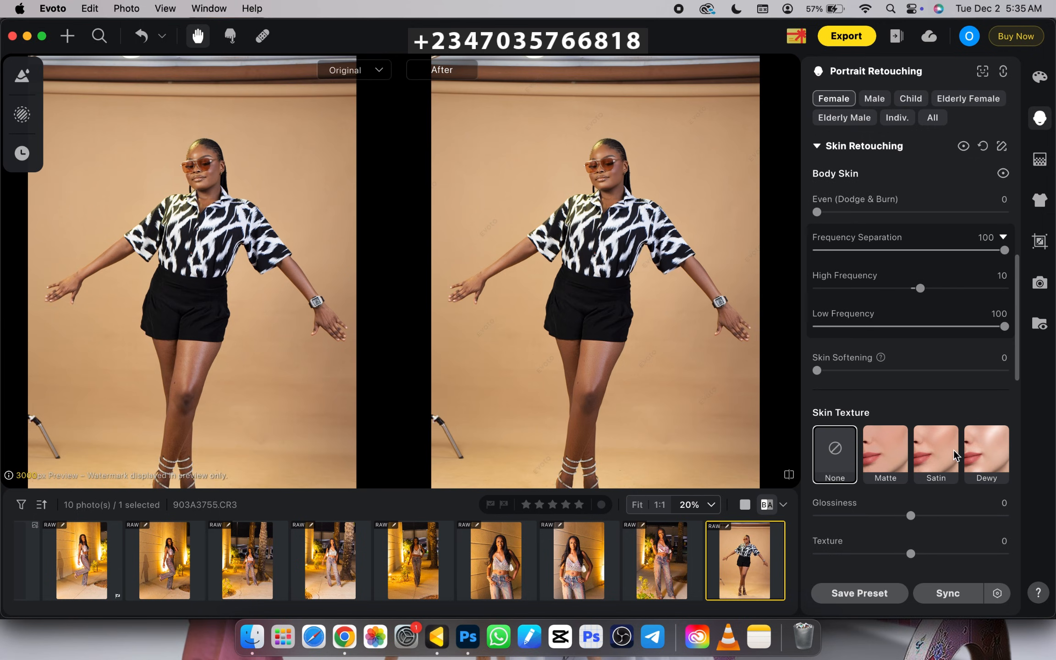
# Set Skin Texture to Dewy and pick a medium-brown target skin tone
pyautogui.click(935, 454)
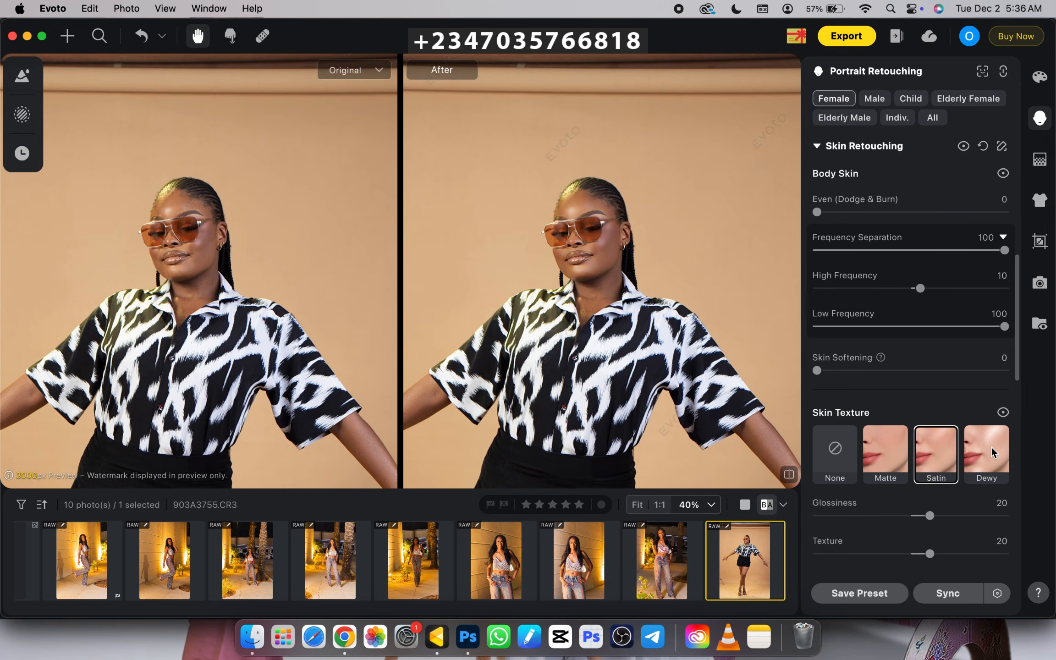
pyautogui.click(987, 453)
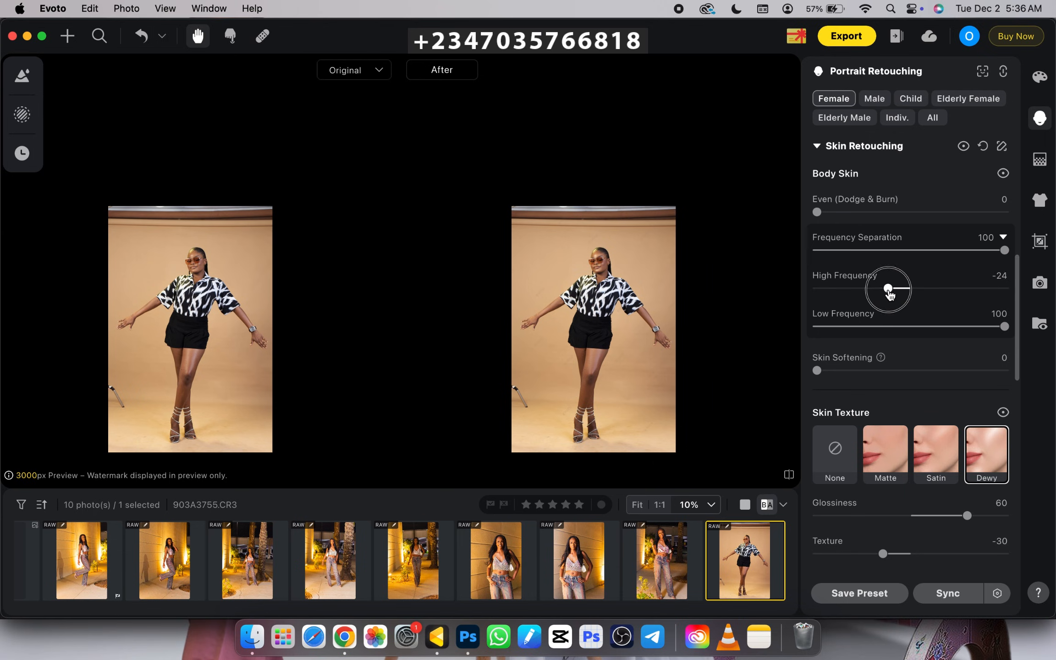
pyautogui.scroll(-3)
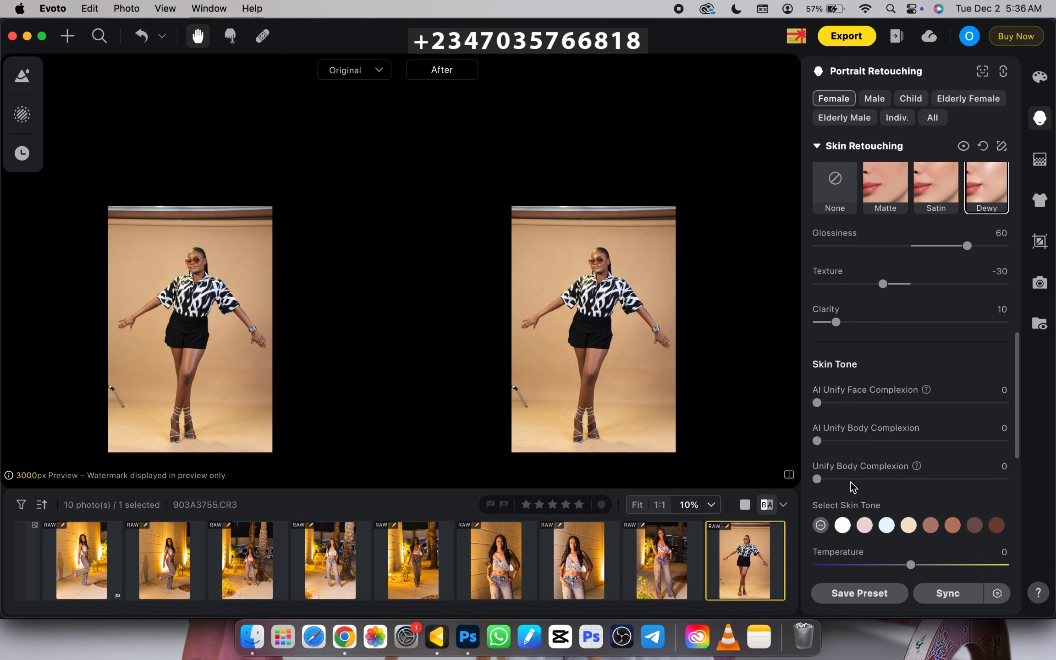
pyautogui.click(931, 525)
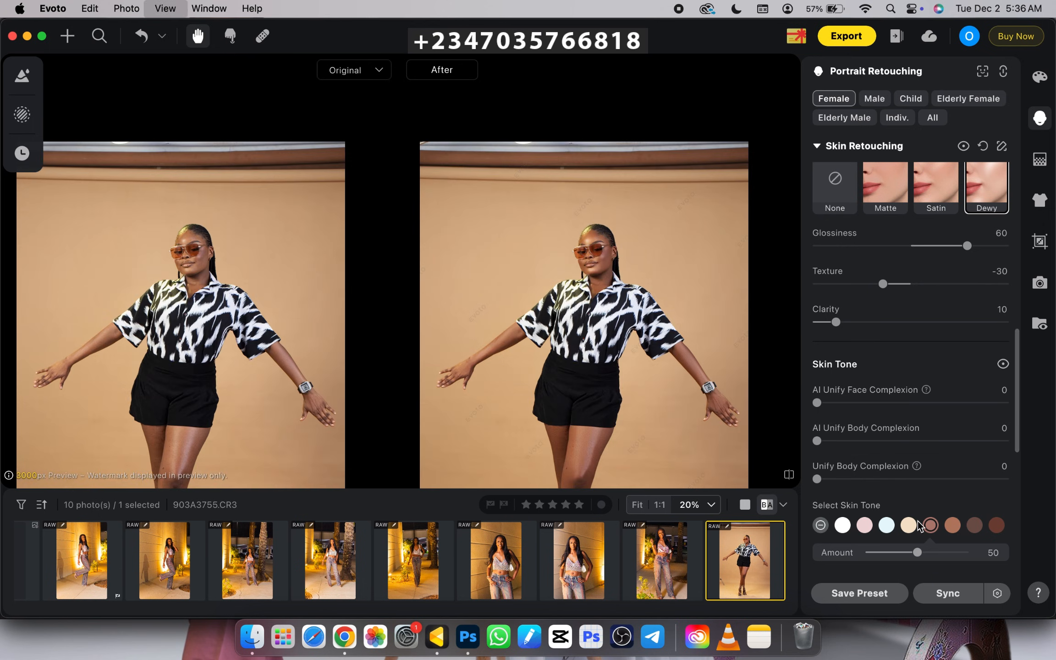
pyautogui.moveTo(662, 290)
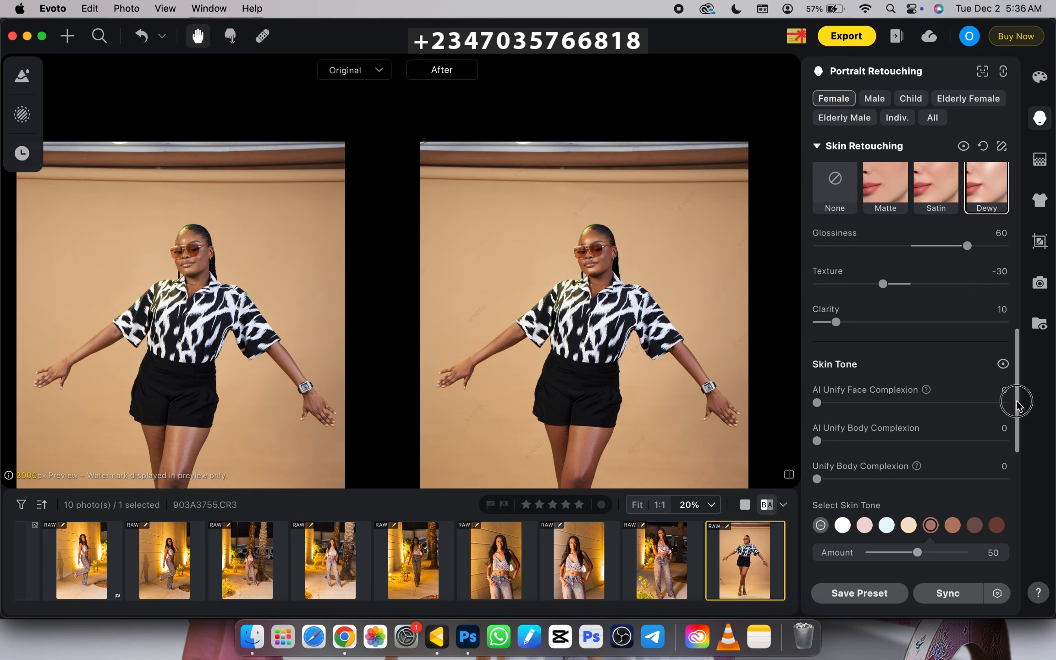
# Return to Photoshop with the retouched portrait open as a PSD document
pyautogui.scroll(-3)
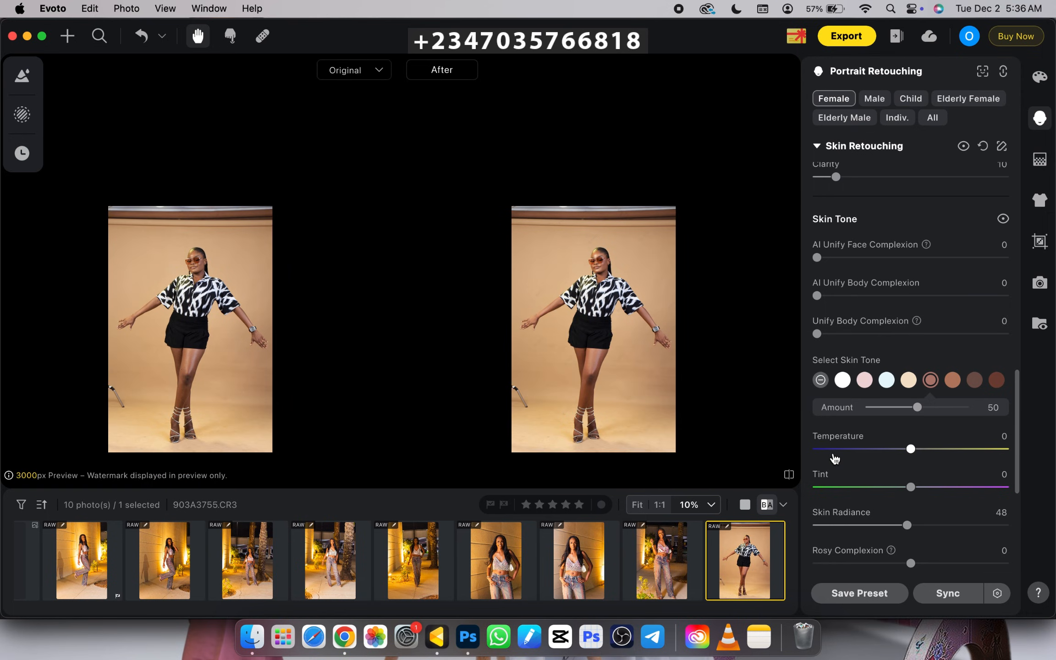
pyautogui.moveTo(752, 90)
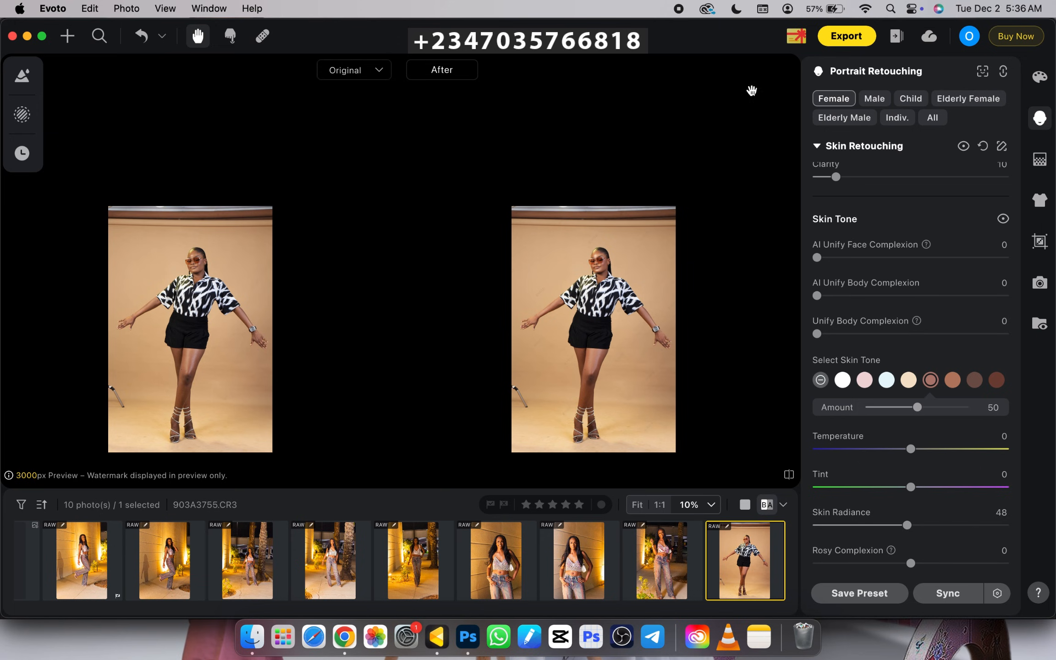
pyautogui.click(846, 36)
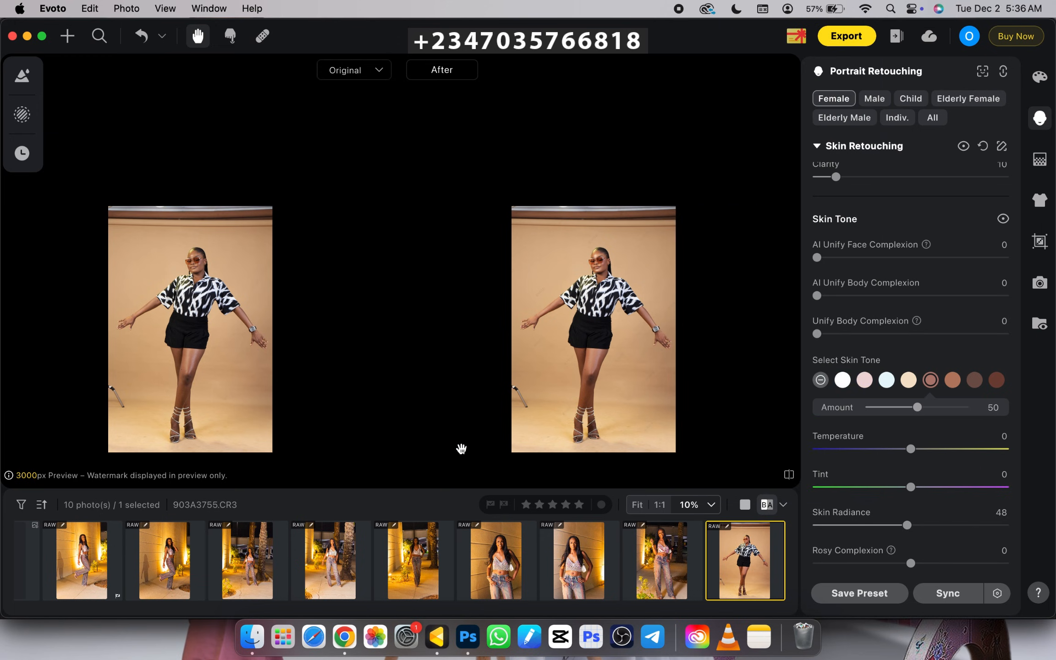
pyautogui.click(466, 637)
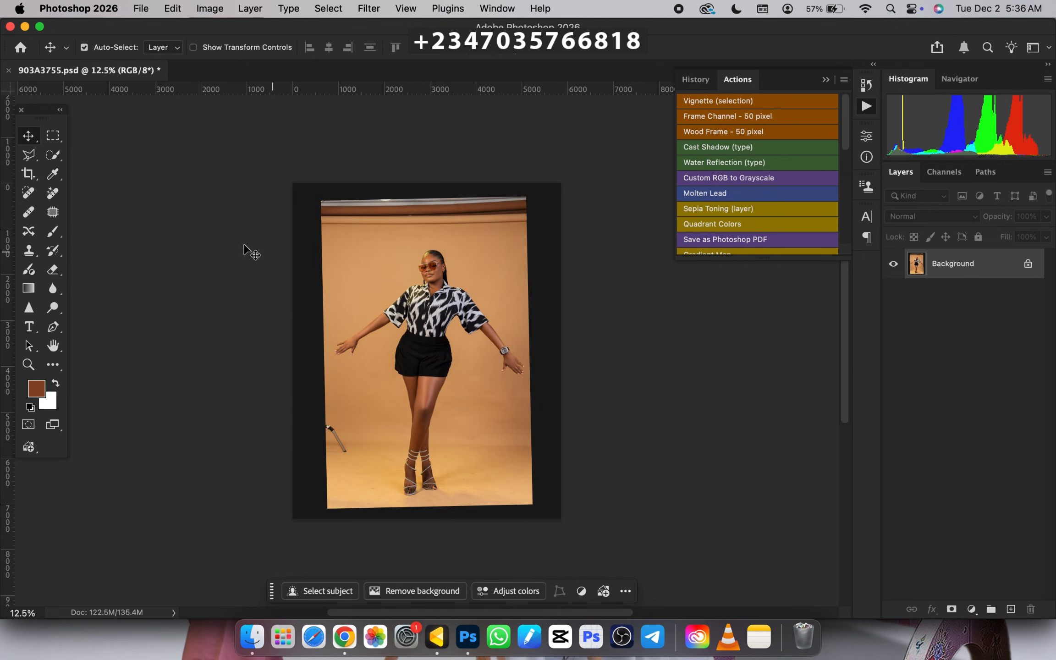
# Crop the portrait to a 4:5 (8:10) ratio and commit the crop
pyautogui.click(29, 174)
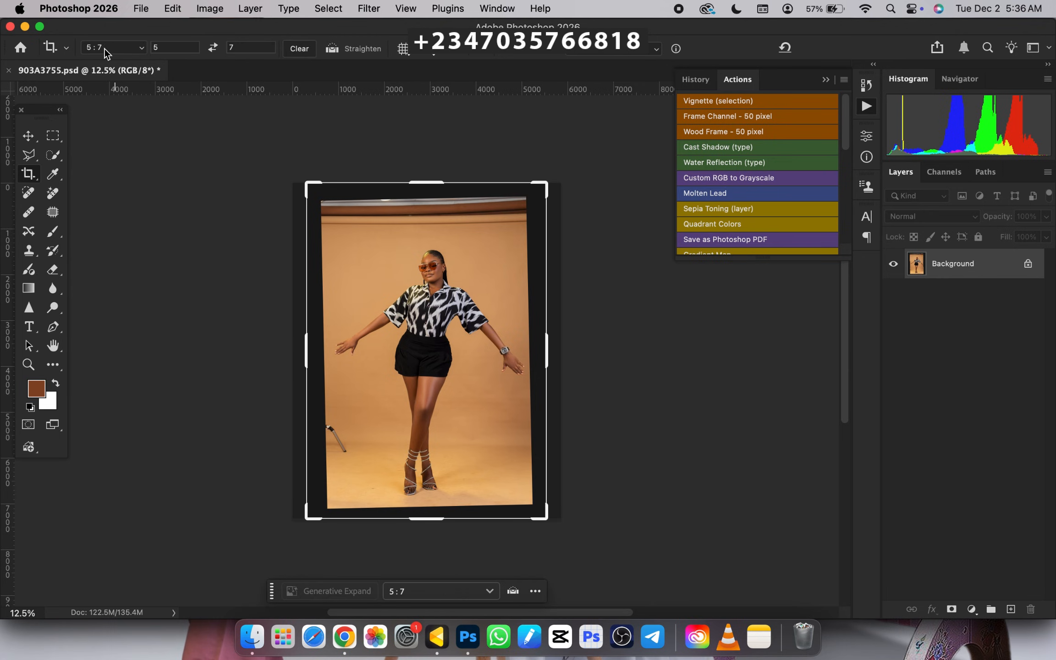
pyautogui.click(113, 48)
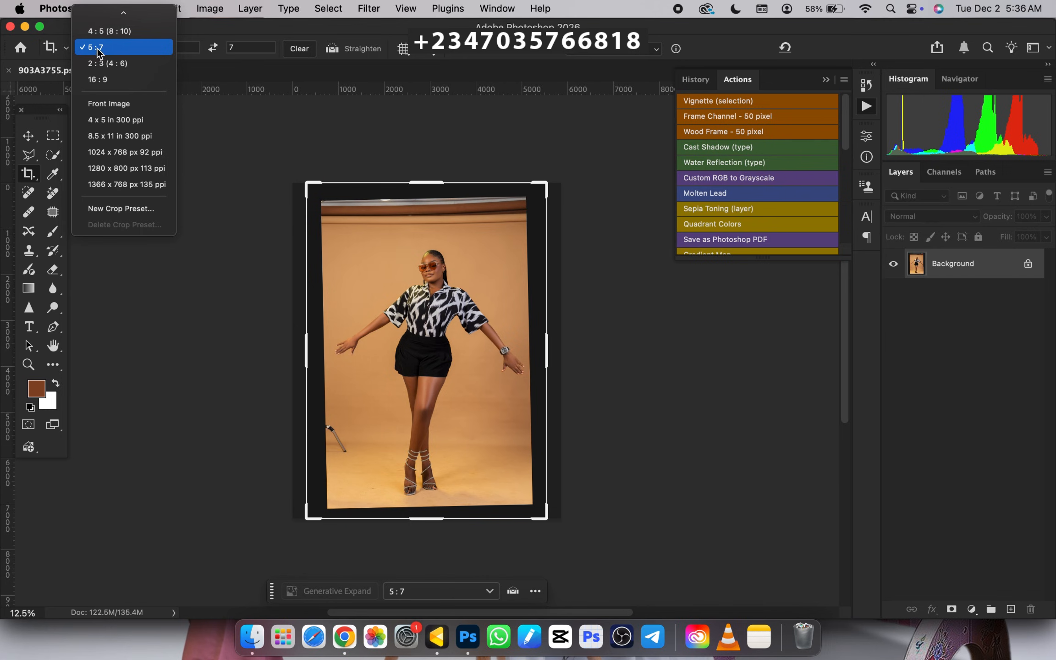
pyautogui.click(109, 30)
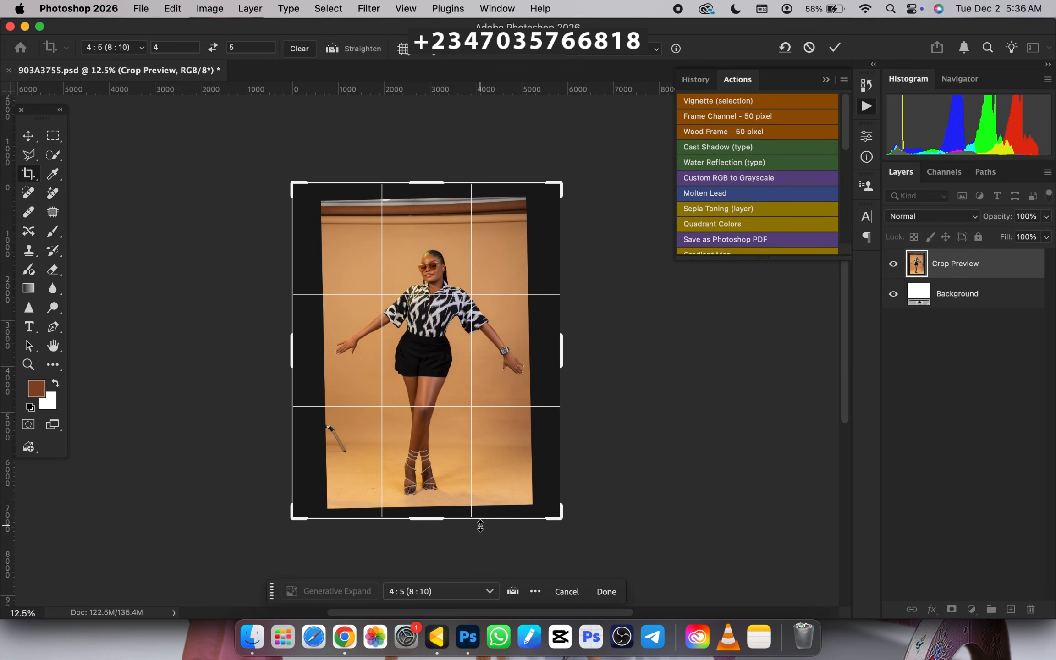
pyautogui.click(605, 591)
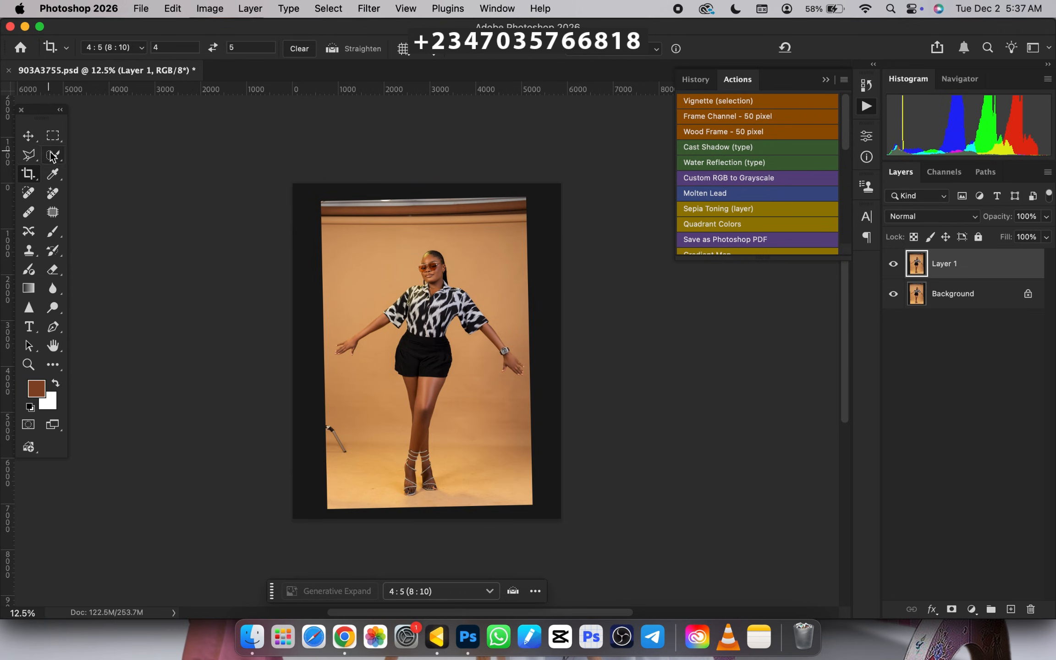
# Select the woman's figure by loading a saved selection channel
pyautogui.click(53, 155)
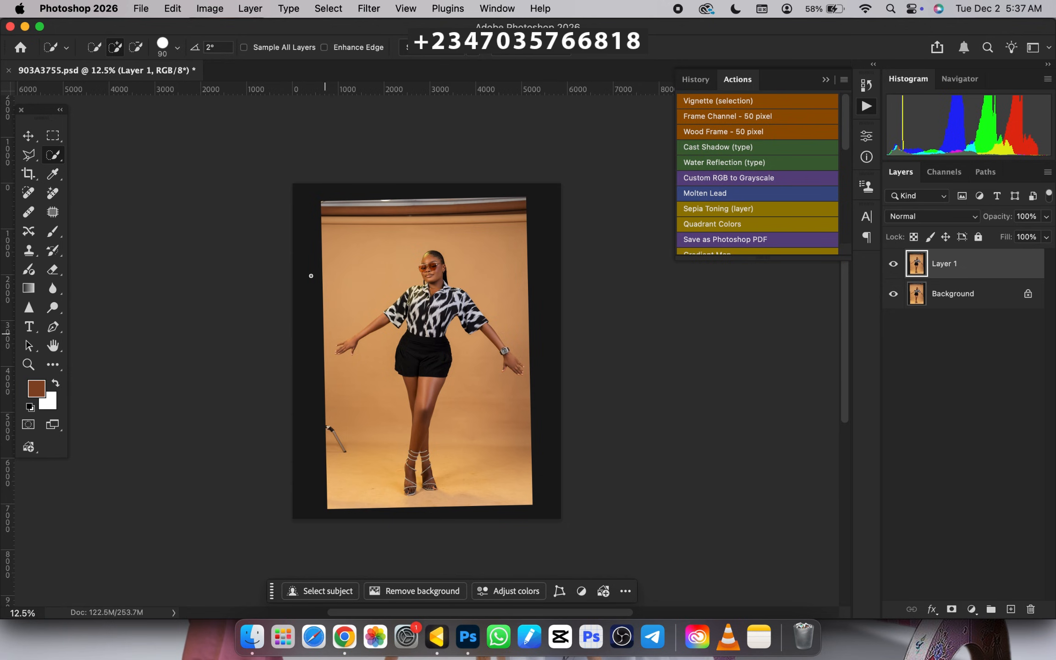
pyautogui.click(328, 8)
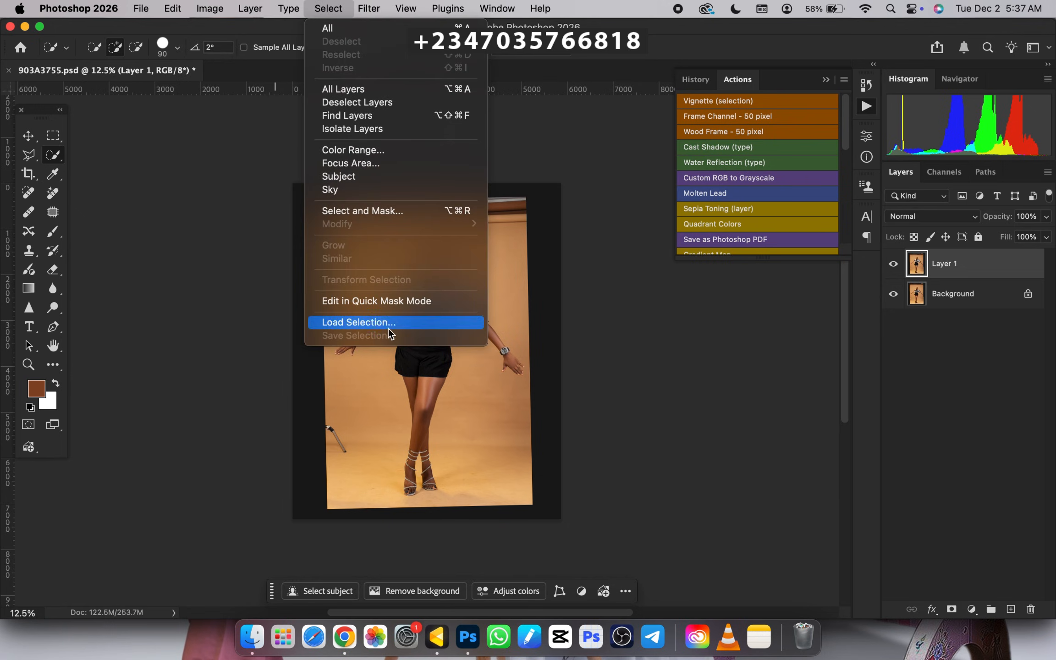
pyautogui.click(358, 322)
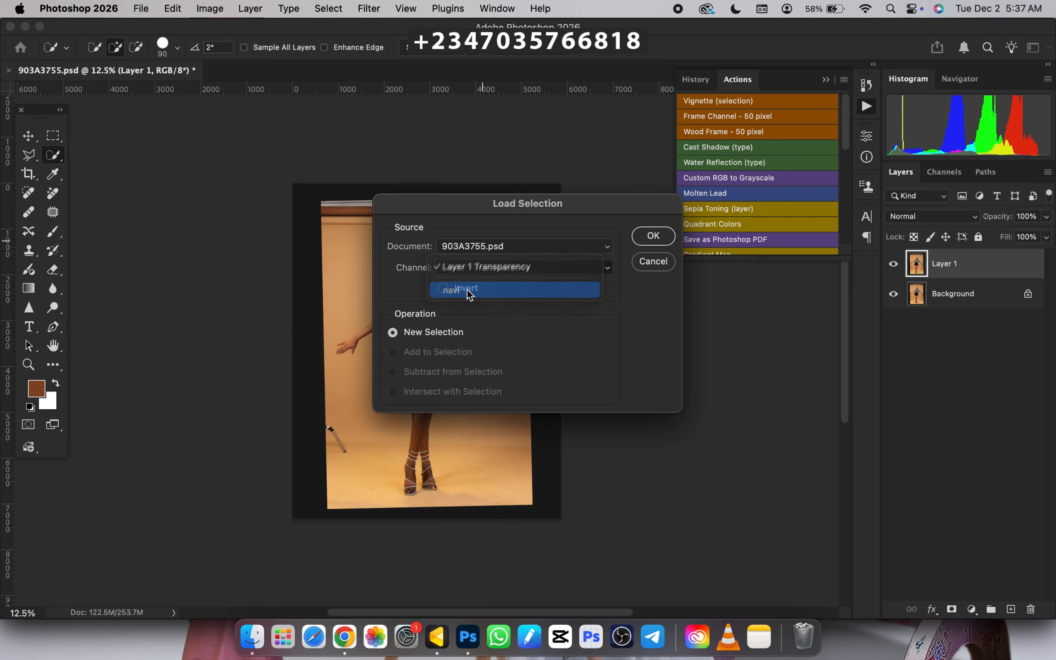
pyautogui.click(651, 236)
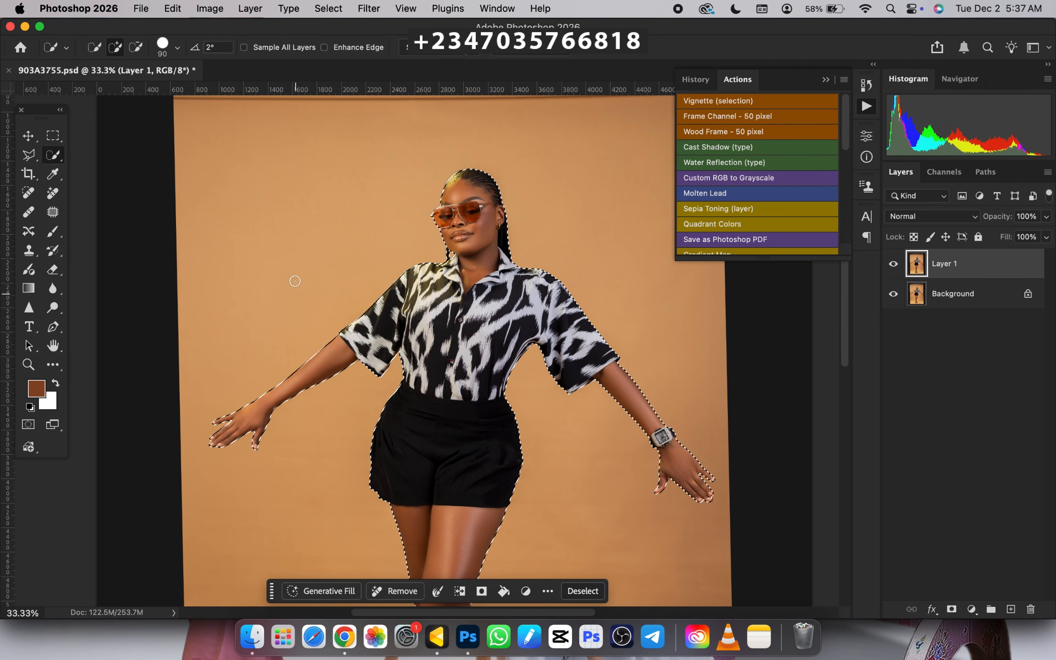
# Feather the figure selection by 2 pixels
pyautogui.rightClick(294, 281)
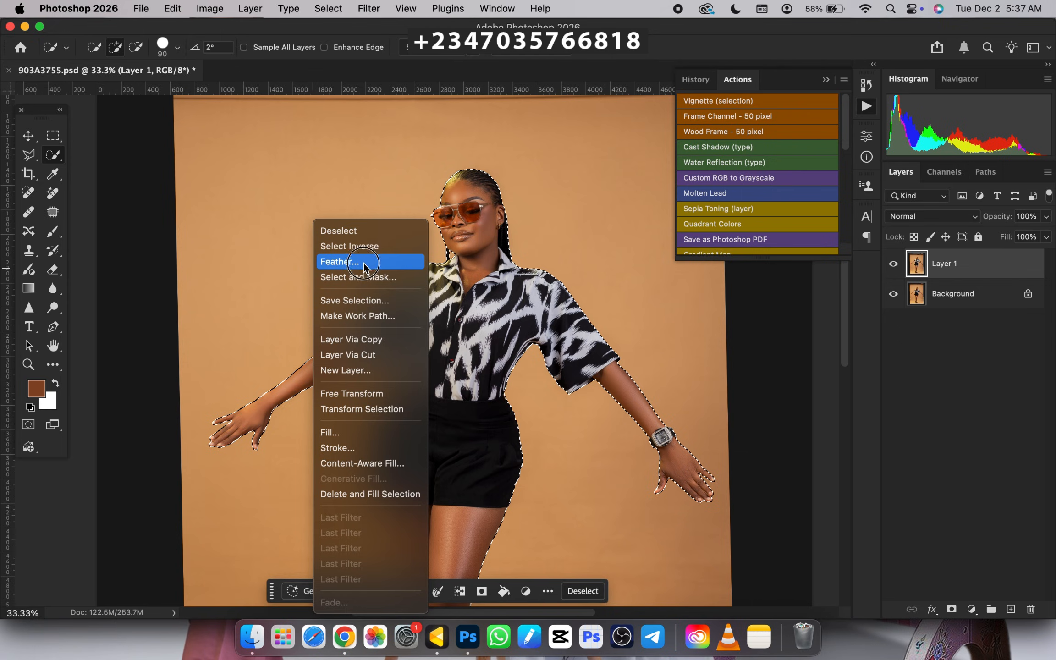
pyautogui.click(341, 262)
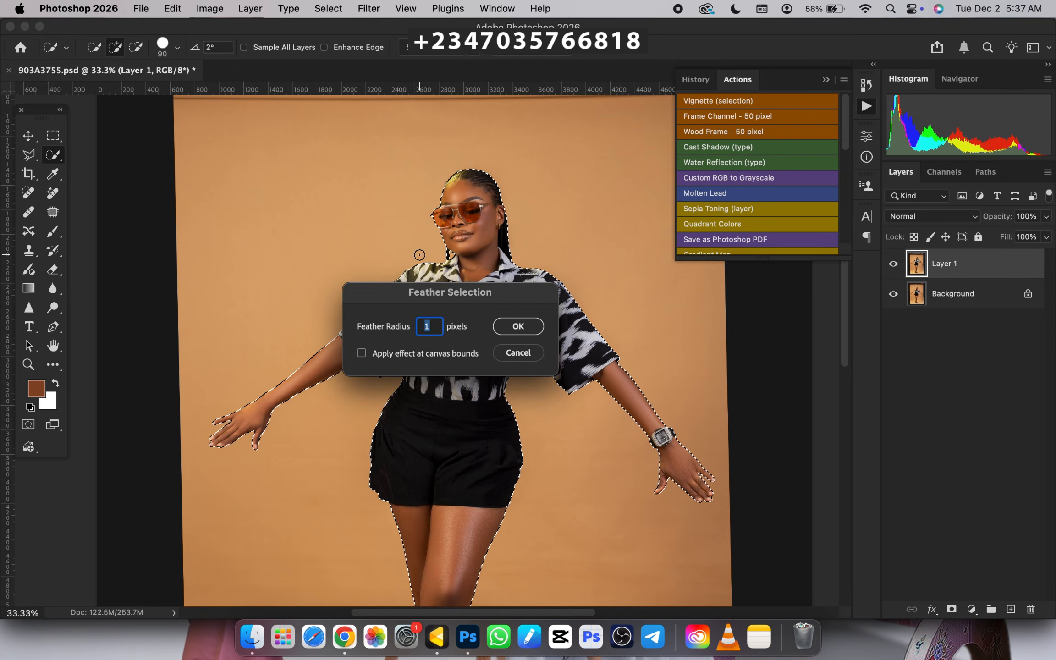
pyautogui.write('2')
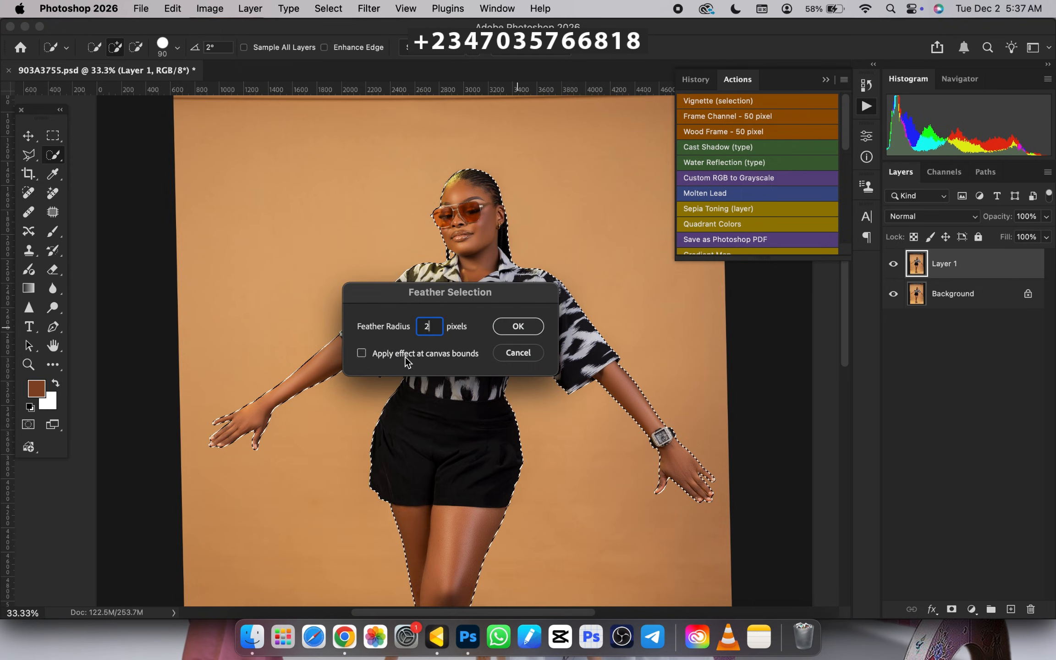
pyautogui.click(517, 326)
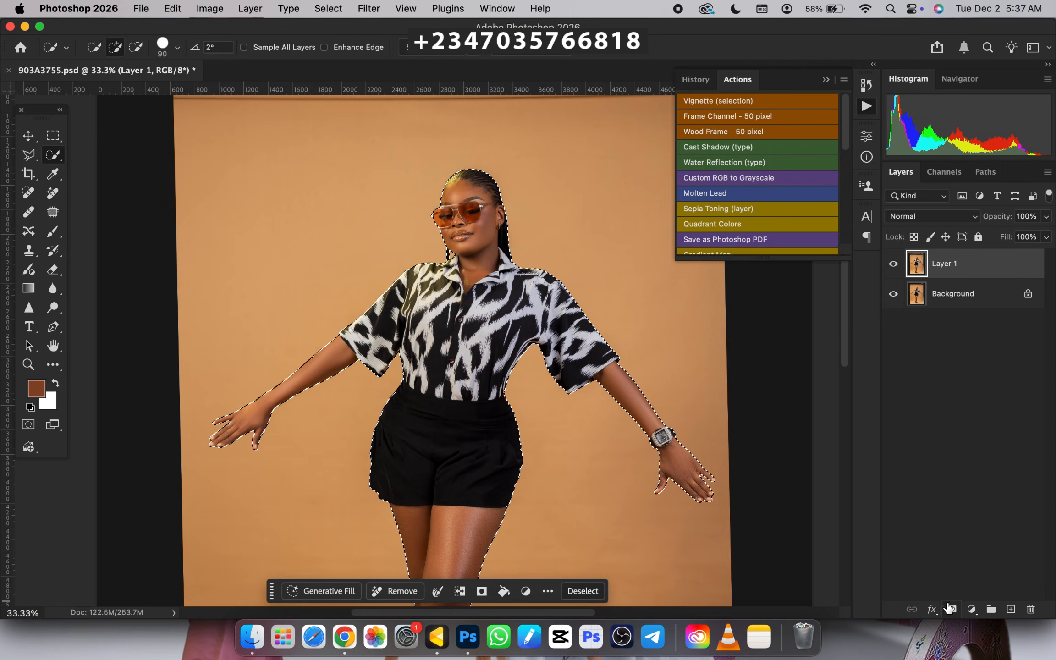
# Mask Layer 1 to the woman, pick the Background layer, and load her outline
pyautogui.click(951, 609)
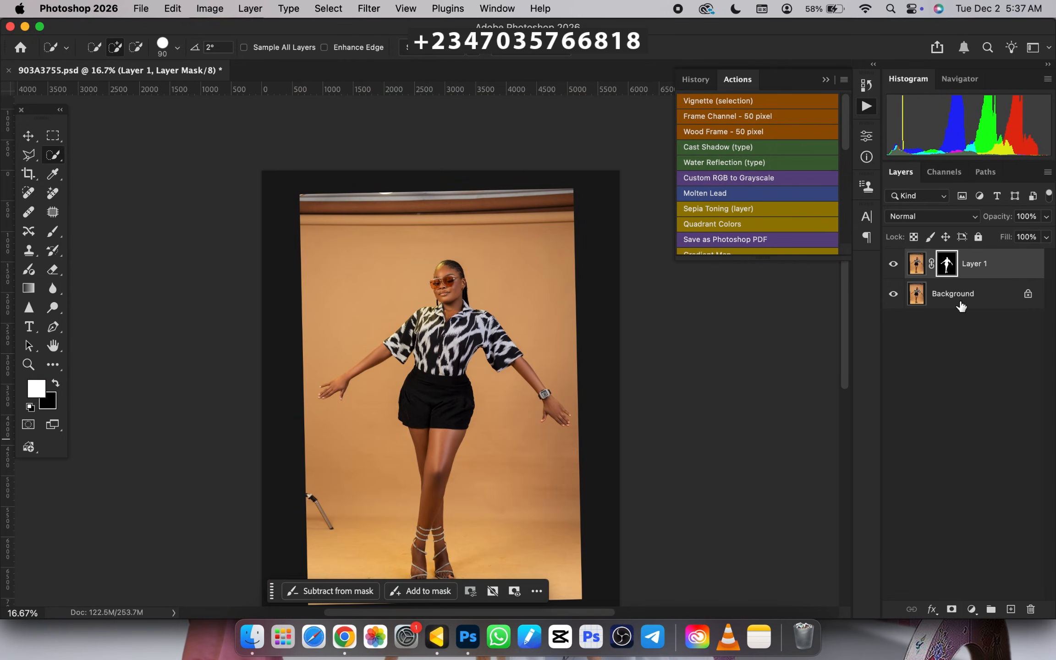
pyautogui.click(953, 294)
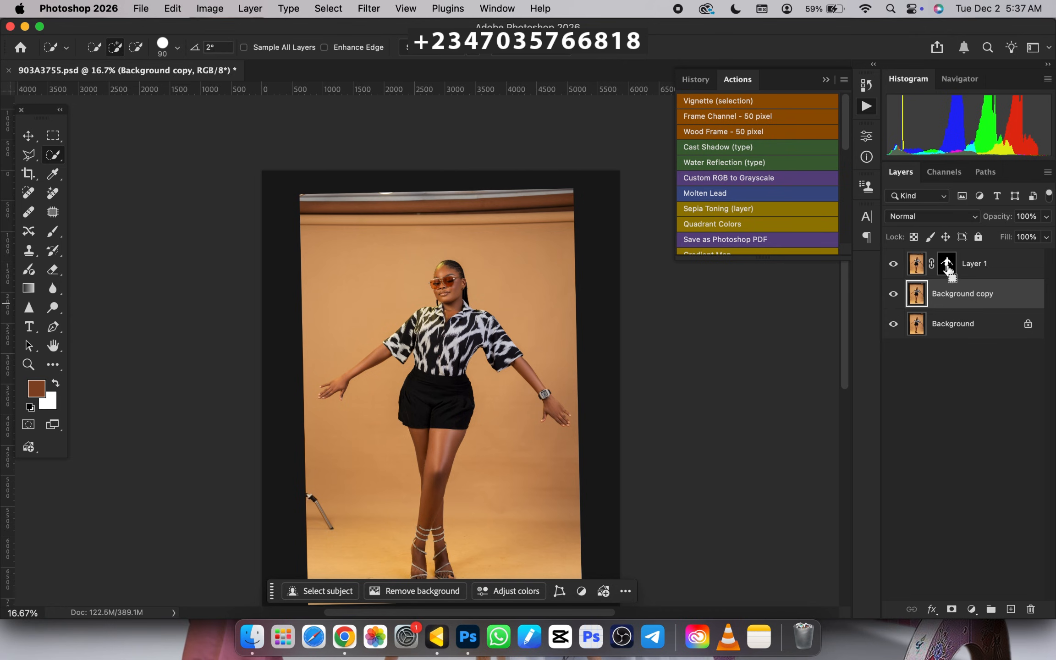
pyautogui.click(327, 591)
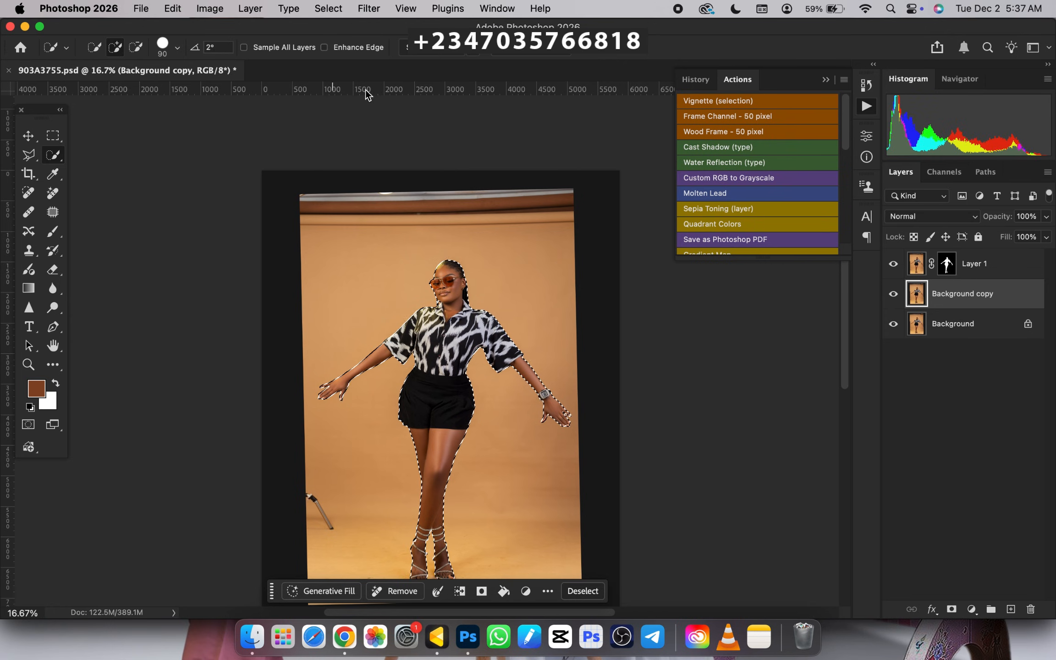
# Expand the figure selection slightly outward with Select > Modify > Expand
pyautogui.click(328, 9)
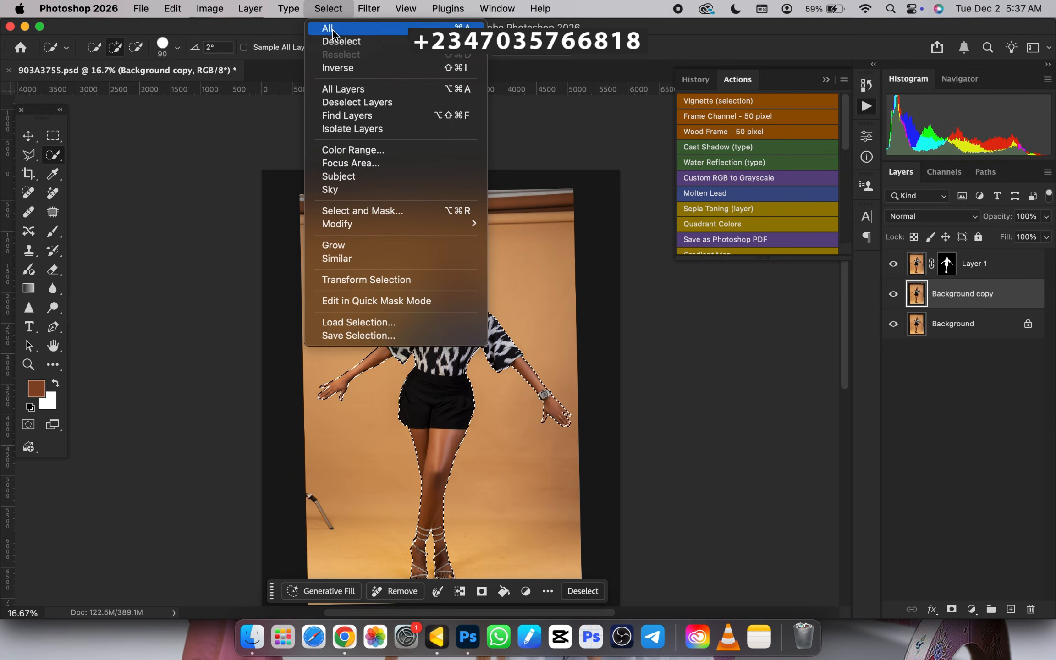
pyautogui.moveTo(338, 224)
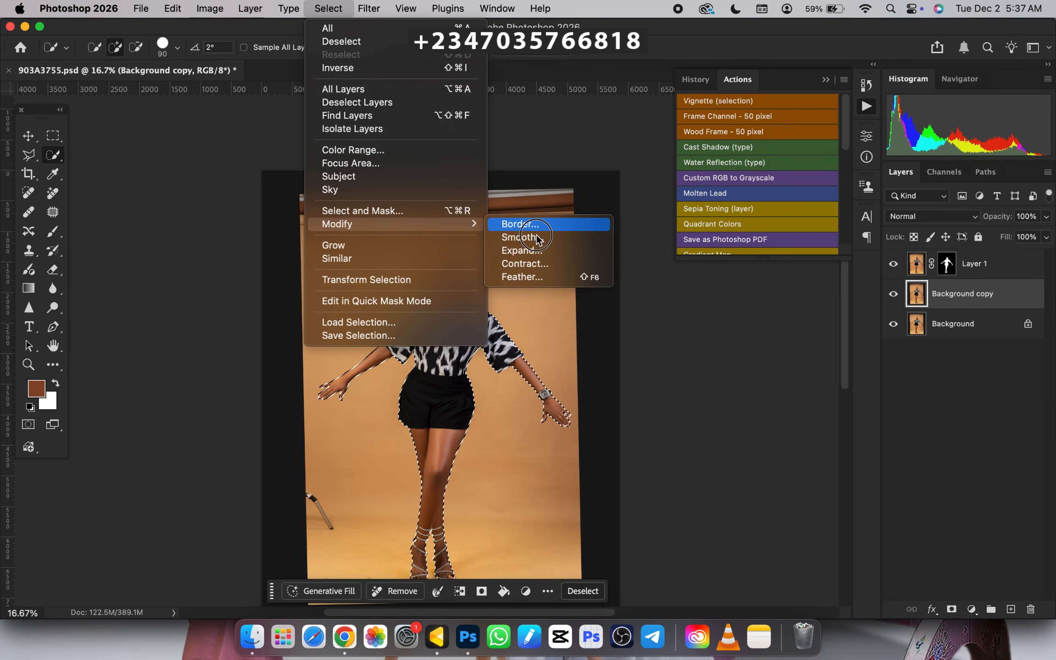
pyautogui.click(518, 250)
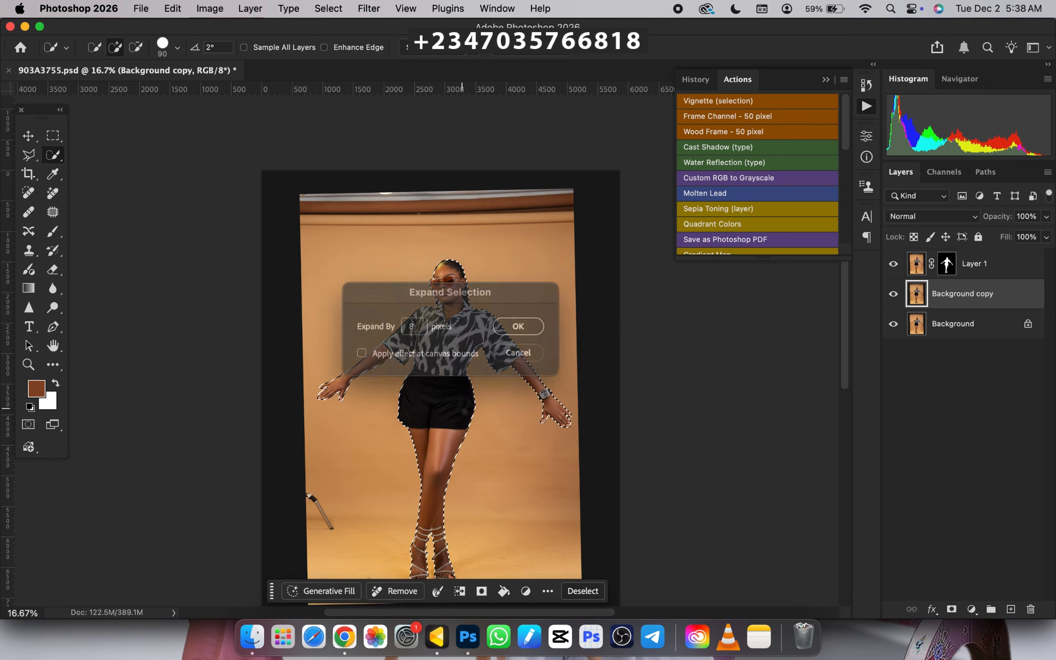
pyautogui.click(517, 326)
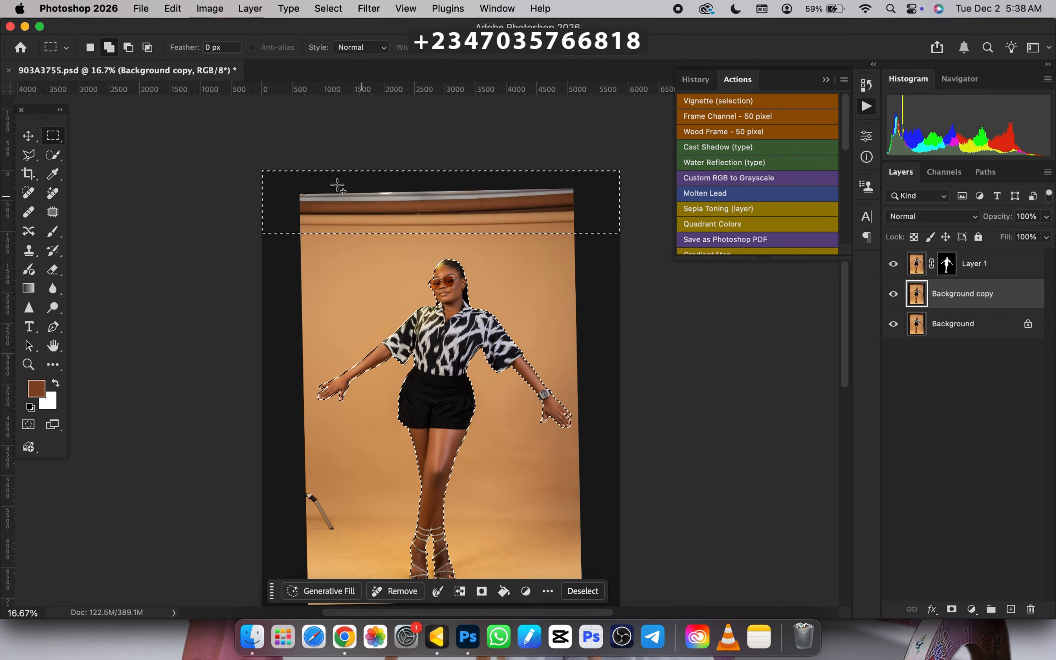
pyautogui.moveTo(579, 210)
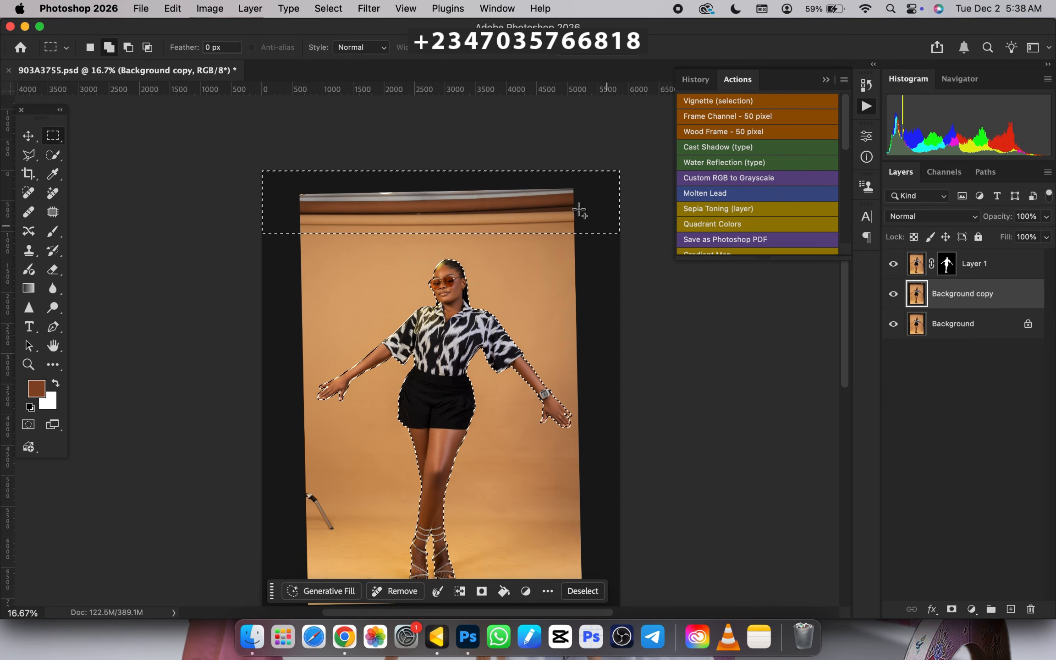
pyautogui.moveTo(327, 451)
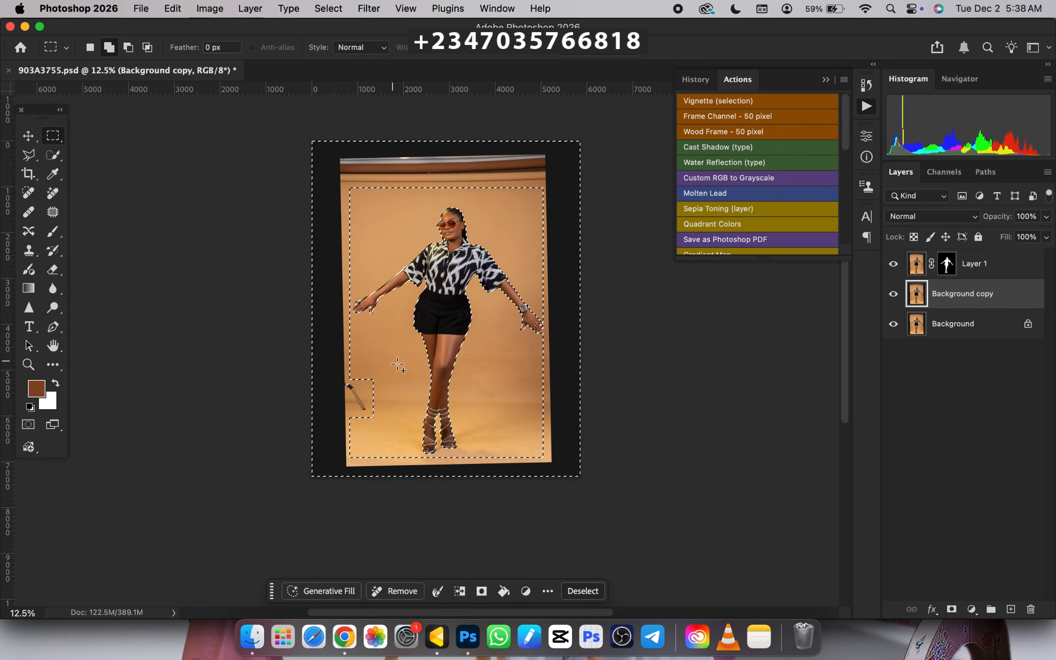
# Content-Aware Fill the selected top strip, borders and light stand on the background copy
pyautogui.rightClick(398, 365)
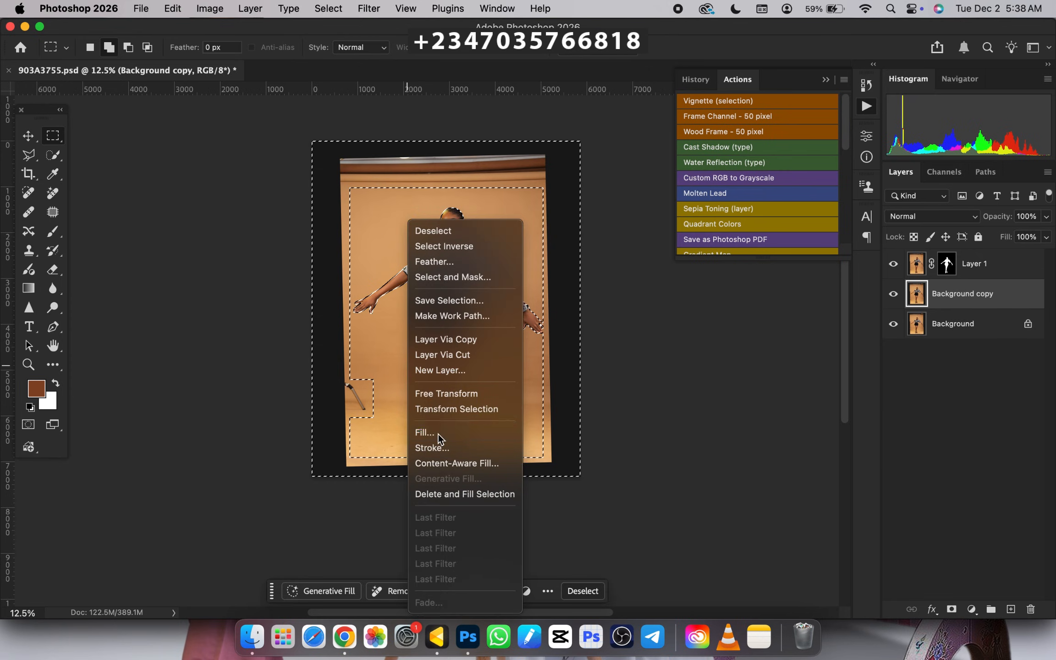
pyautogui.click(425, 433)
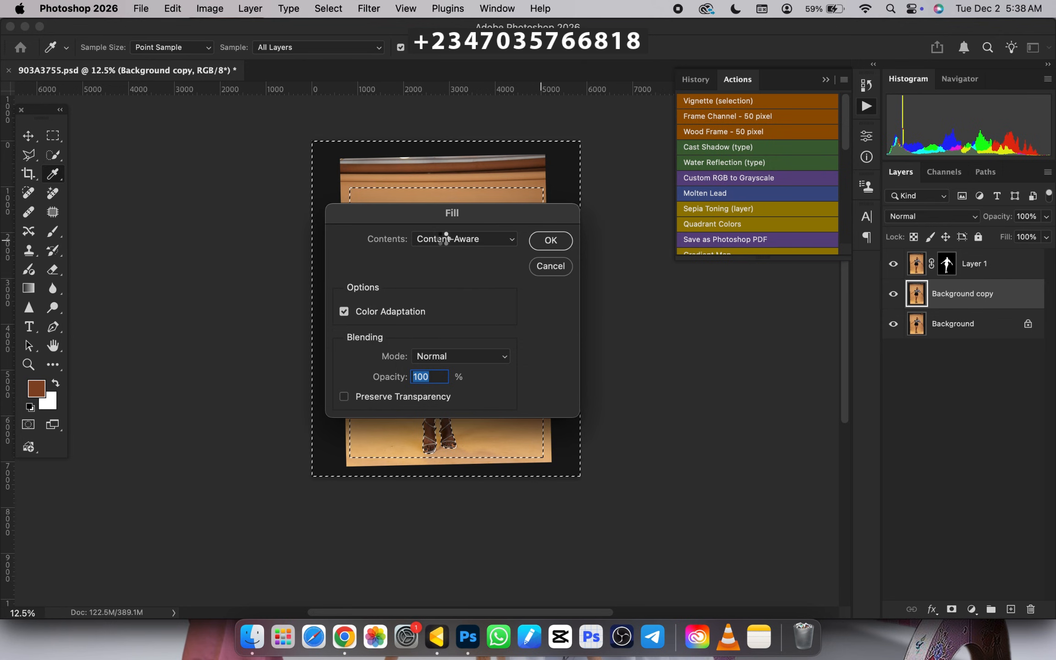
pyautogui.click(550, 240)
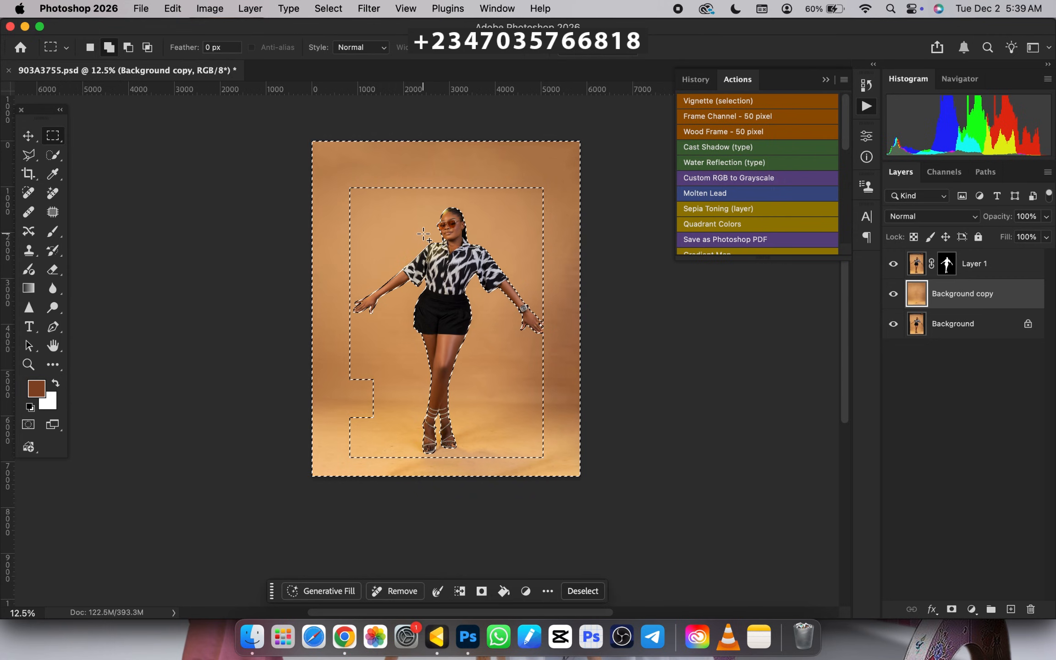
# Deselect and apply a 150-pixel Gaussian Blur to the backdrop copy
pyautogui.click(587, 591)
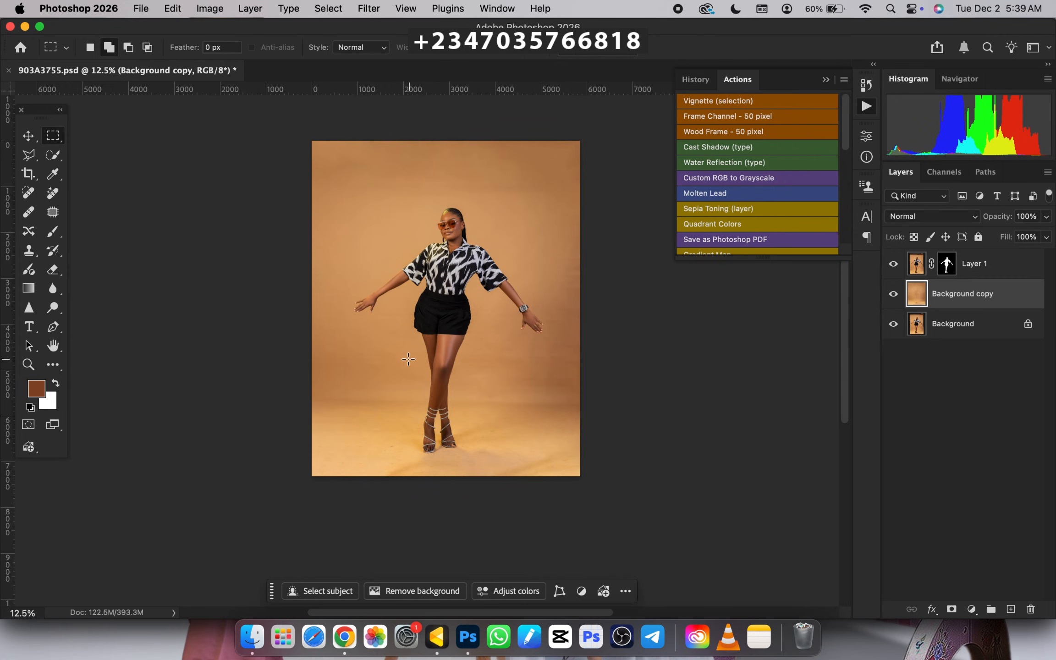
pyautogui.click(916, 294)
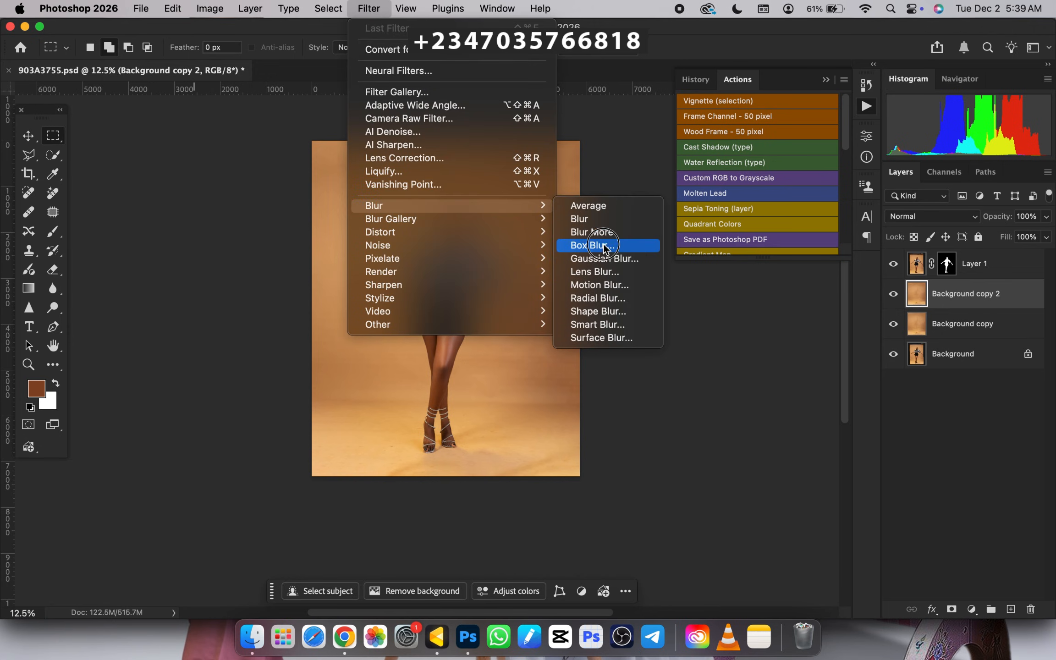
pyautogui.click(606, 258)
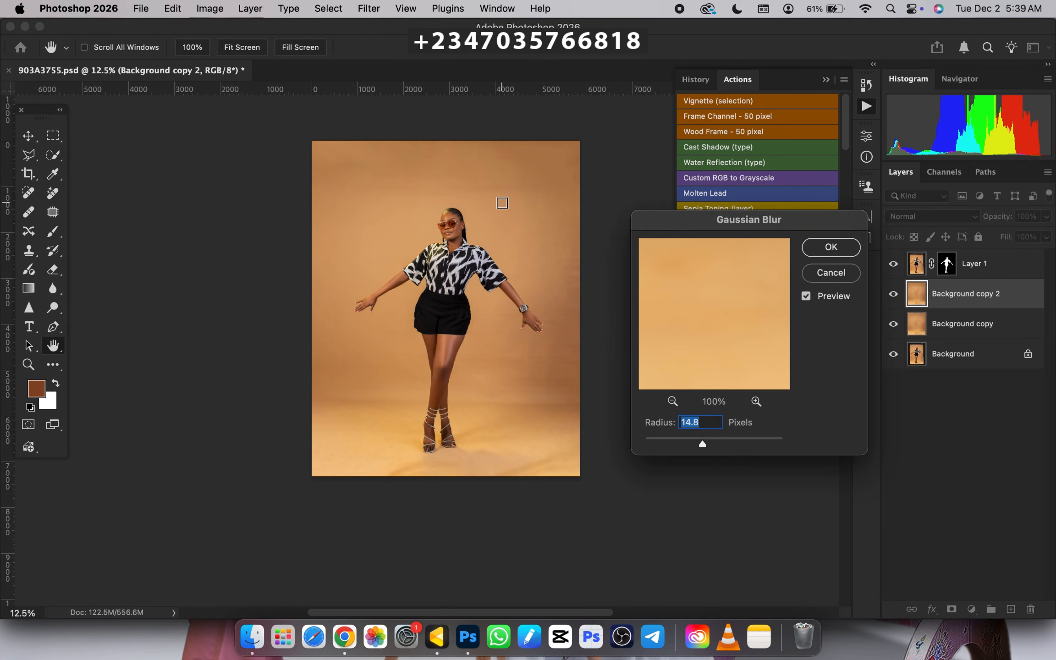
pyautogui.write('150')
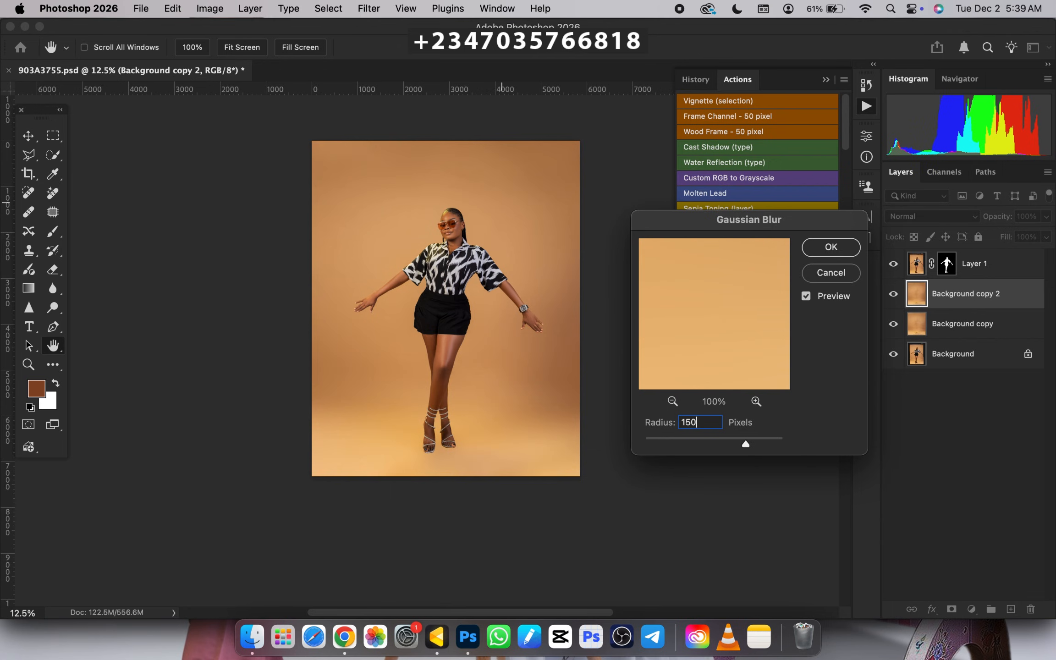
pyautogui.click(830, 248)
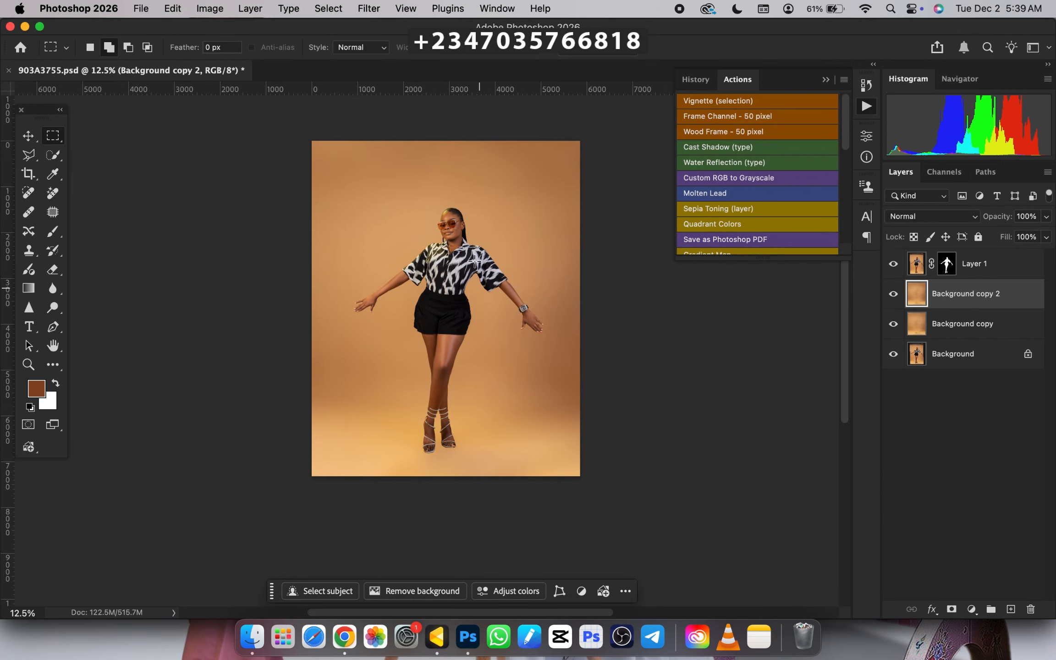
pyautogui.moveTo(375, 329)
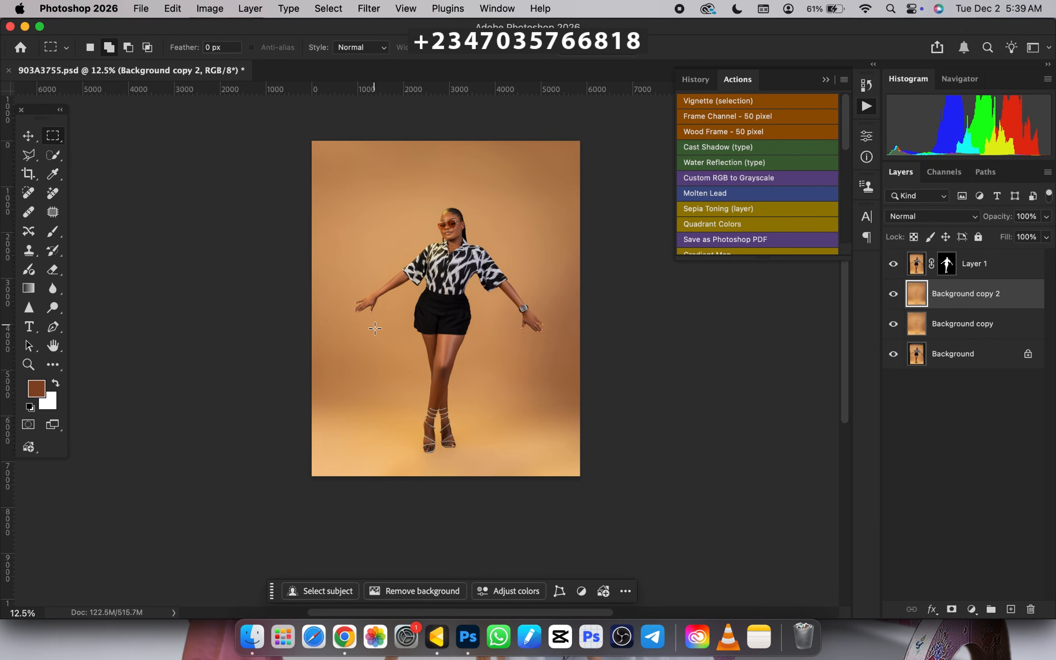
pyautogui.moveTo(950, 608)
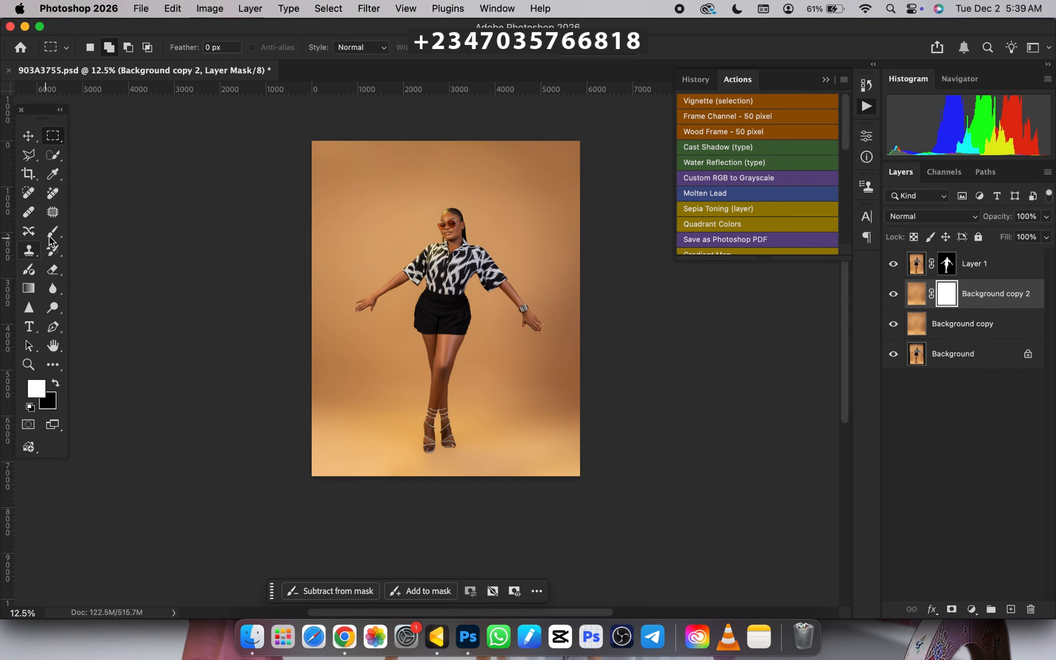
# Select the Brush tool for painting on the Background copy 2 mask
pyautogui.click(53, 233)
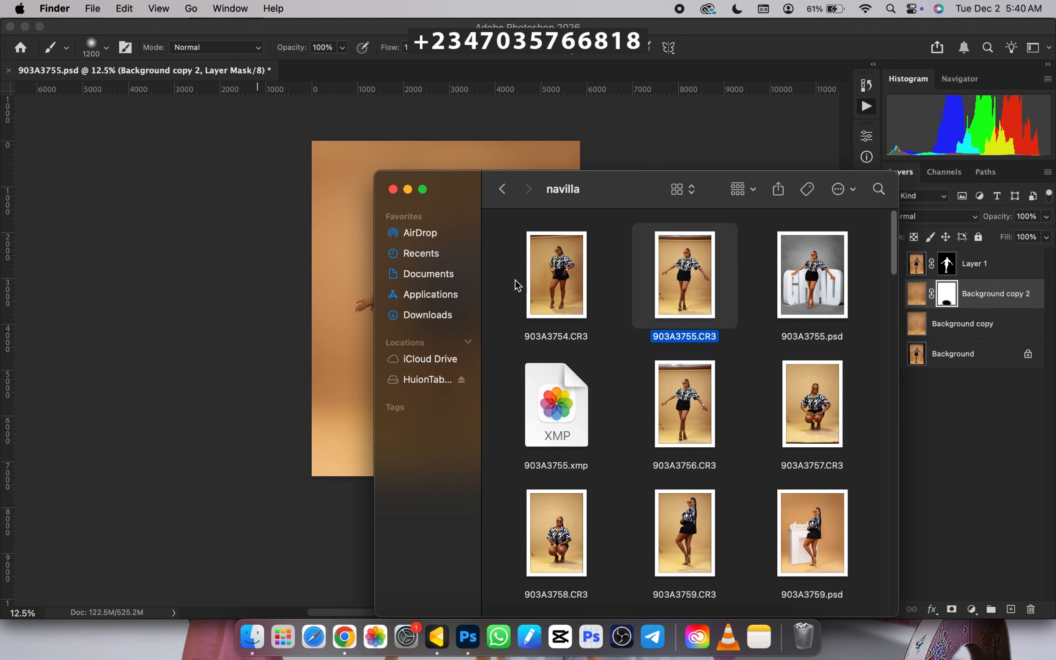
pyautogui.moveTo(728, 476)
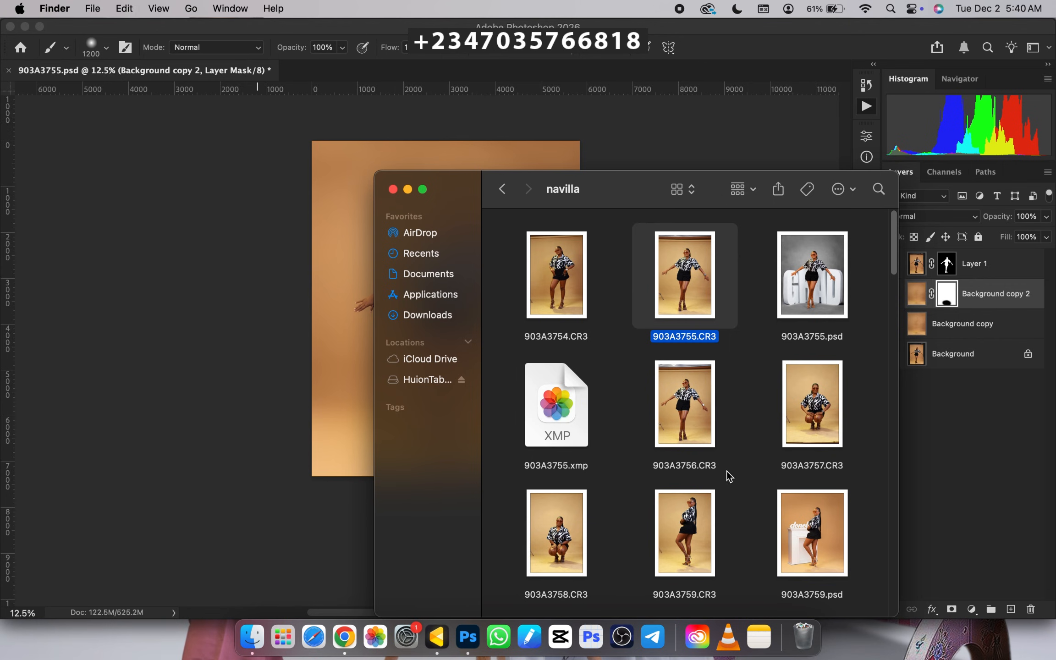
pyautogui.click(426, 315)
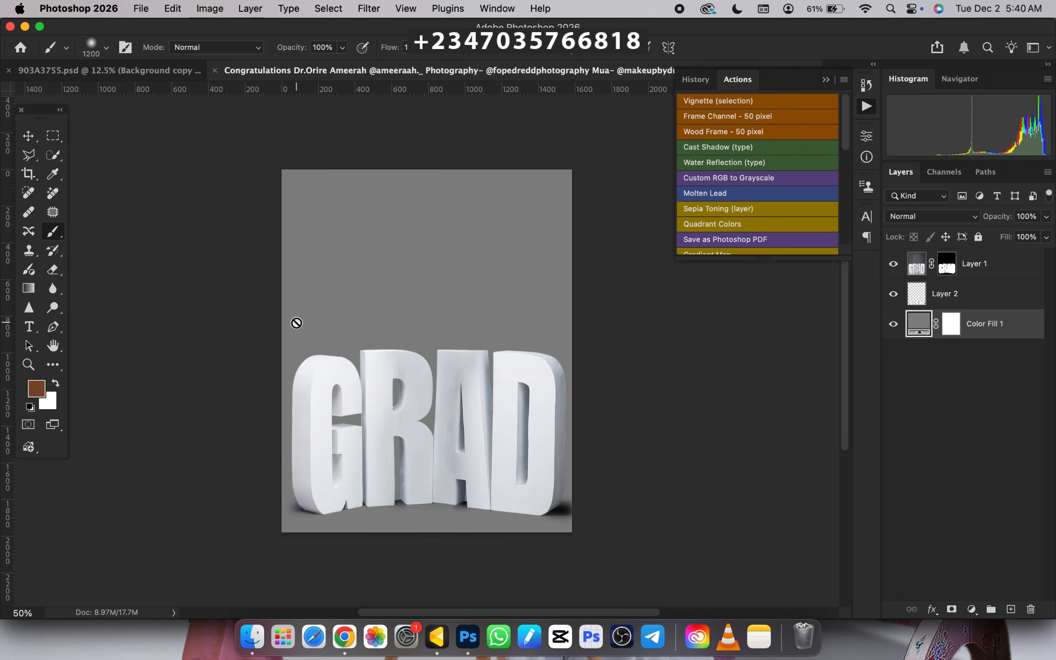
pyautogui.moveTo(874, 388)
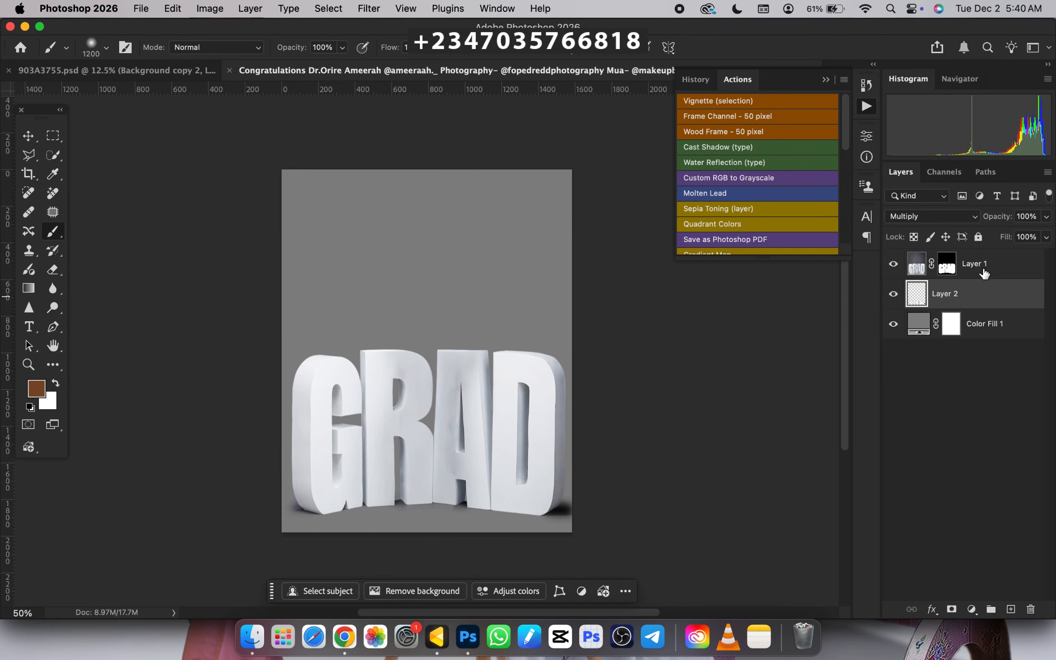
# Select the GRAD letters and shadow layers to bring into the portrait
pyautogui.click(933, 216)
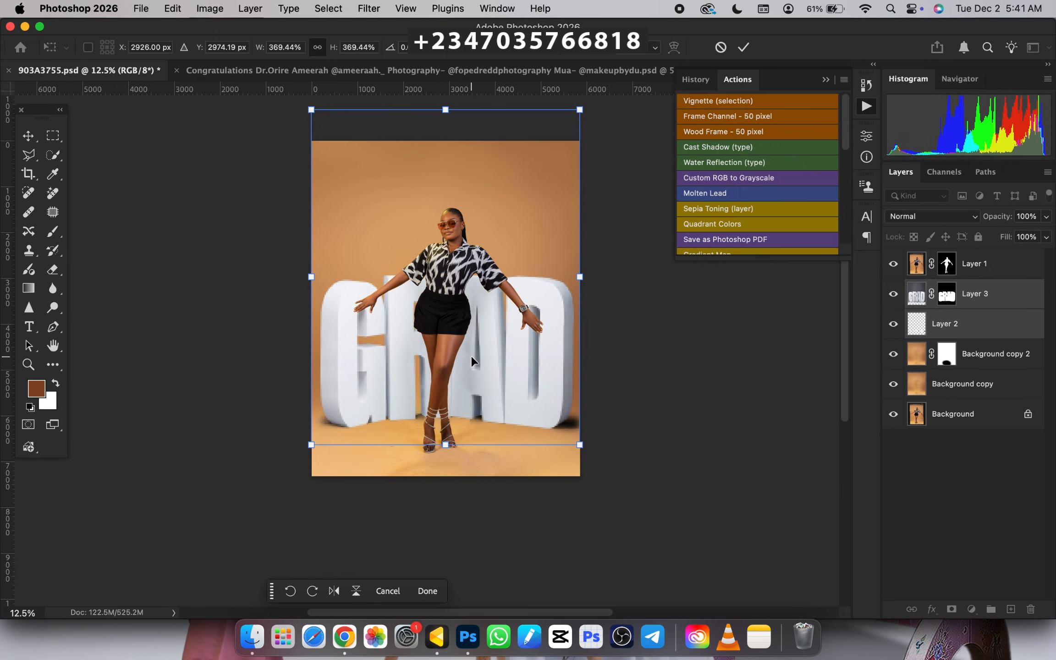
# Commit the enlarged GRAD letters, then select the Layer 2 shadow and Layer 3 letters layers
pyautogui.click(427, 591)
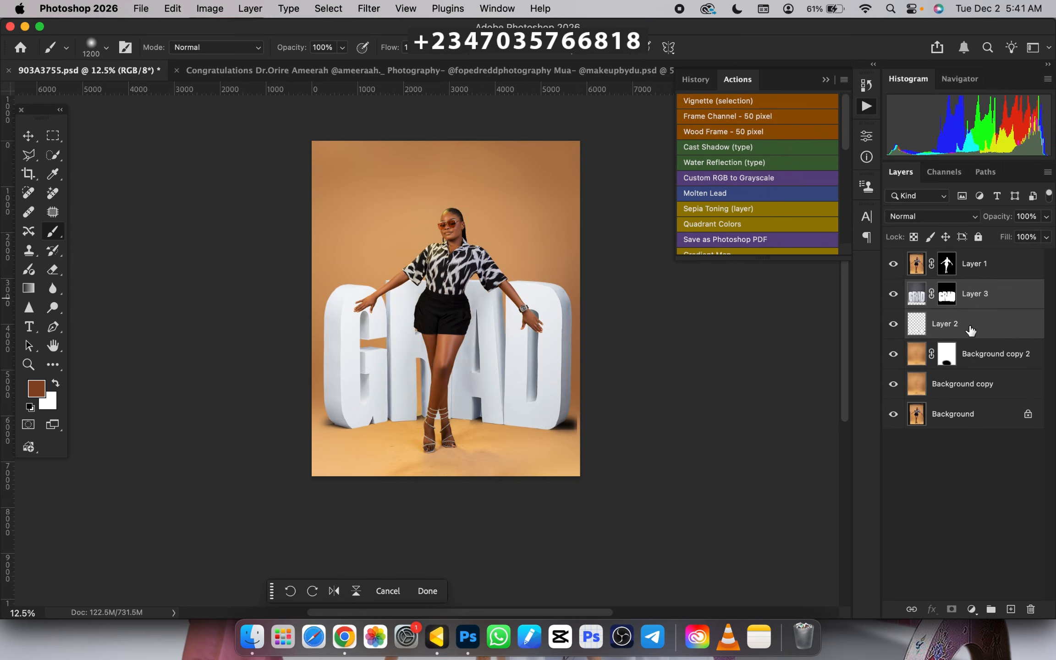
pyautogui.click(945, 324)
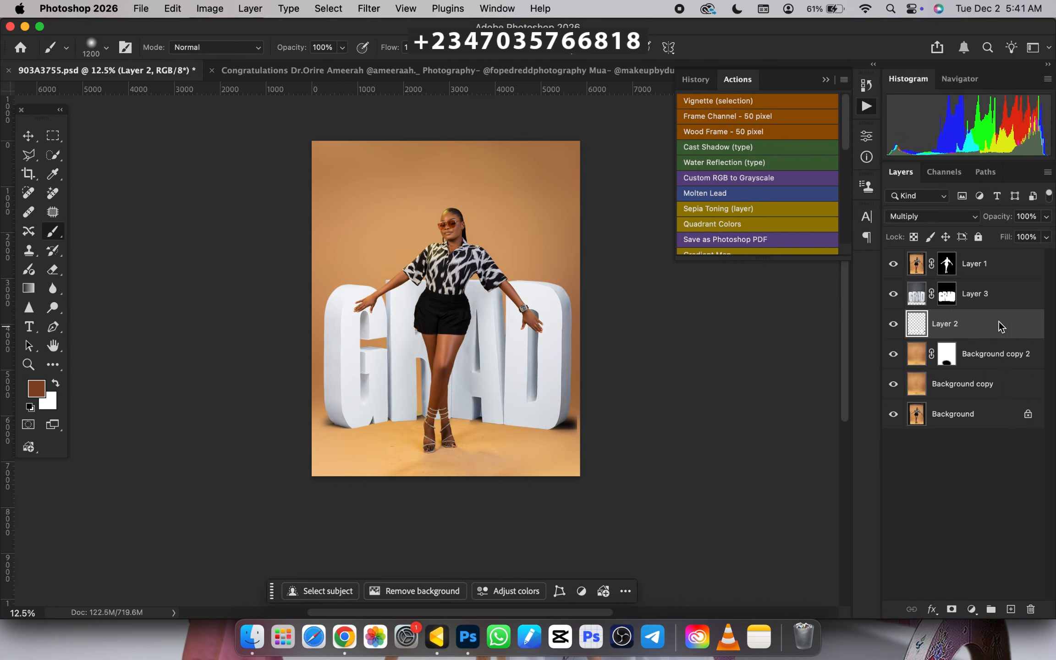
pyautogui.moveTo(1010, 318)
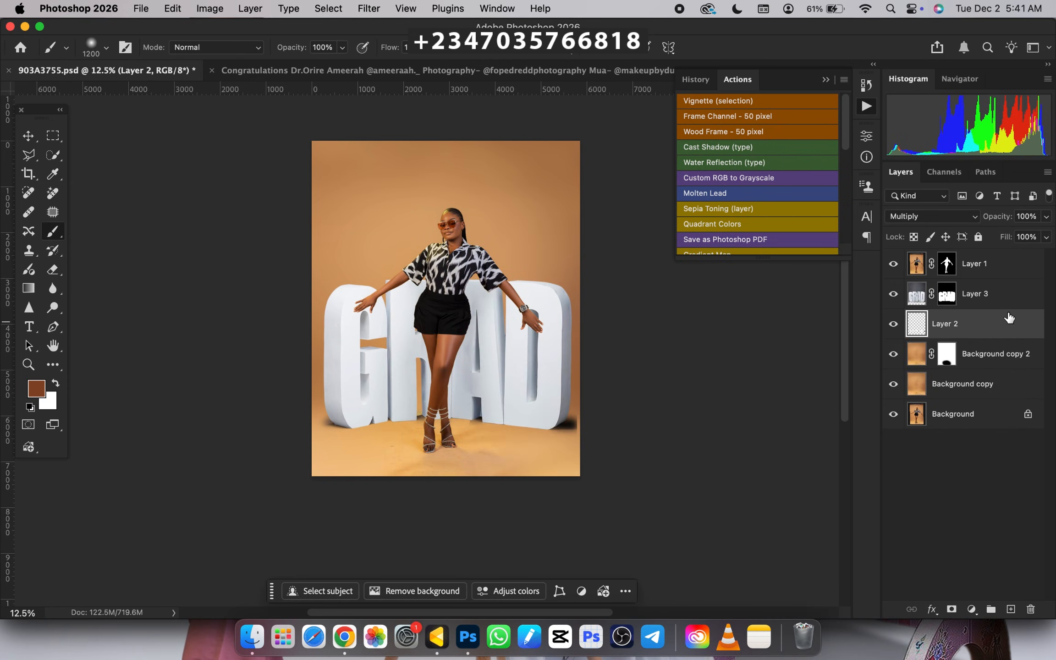
pyautogui.moveTo(947, 323)
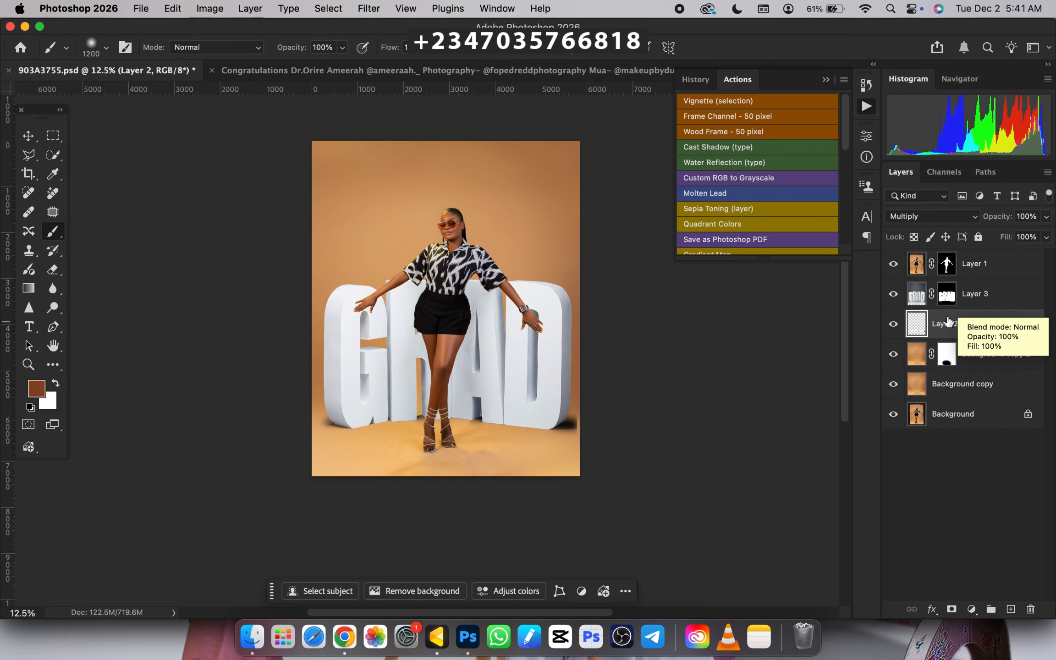
pyautogui.moveTo(967, 383)
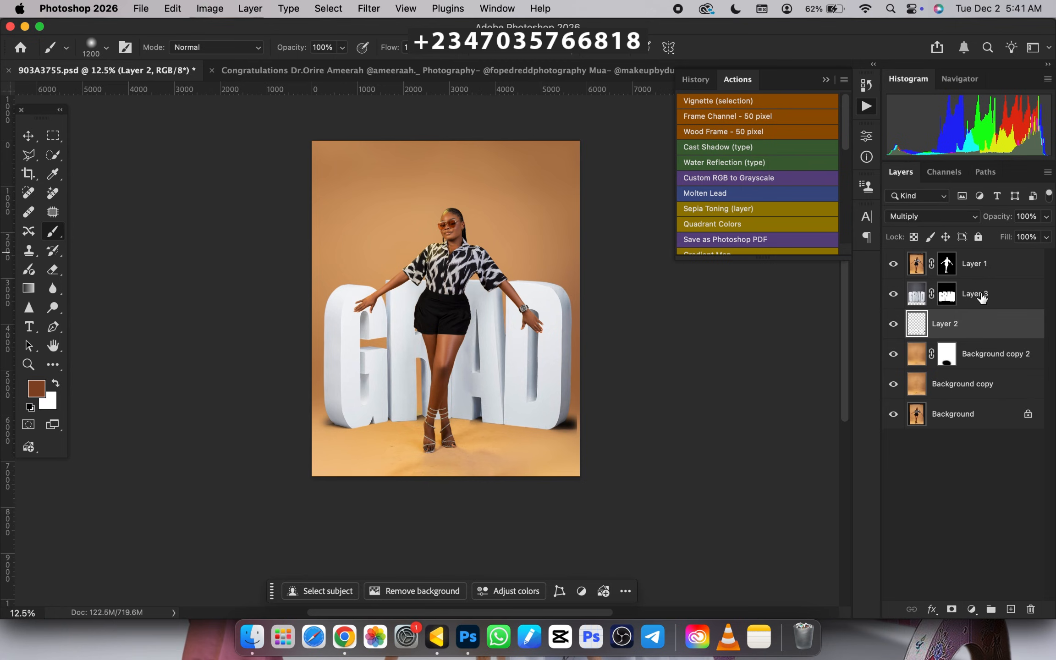
pyautogui.click(975, 294)
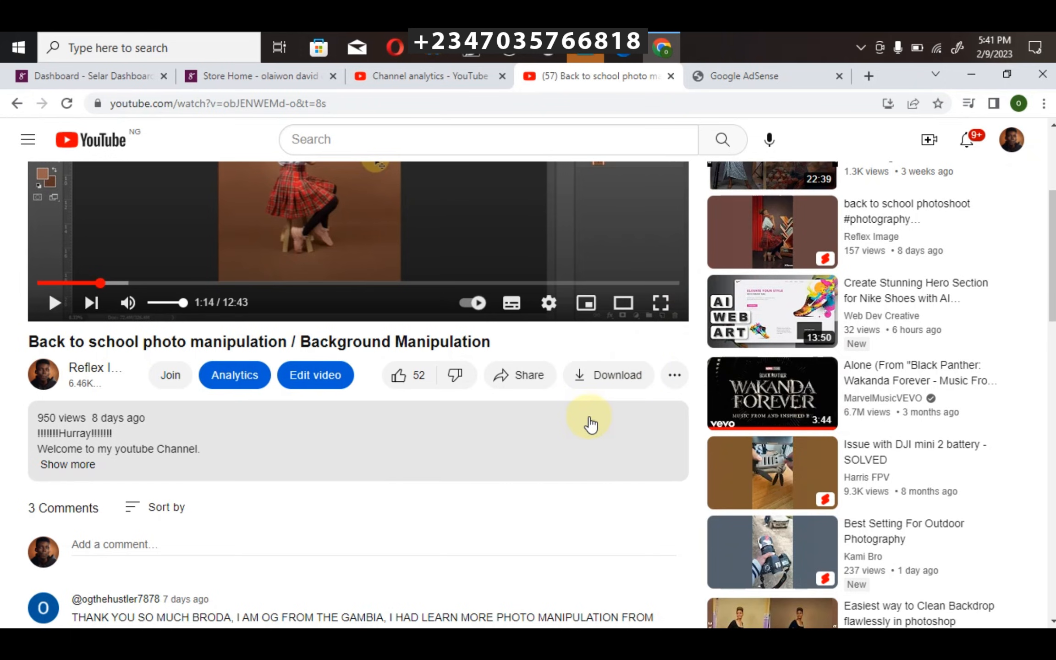
pyautogui.moveTo(602, 465)
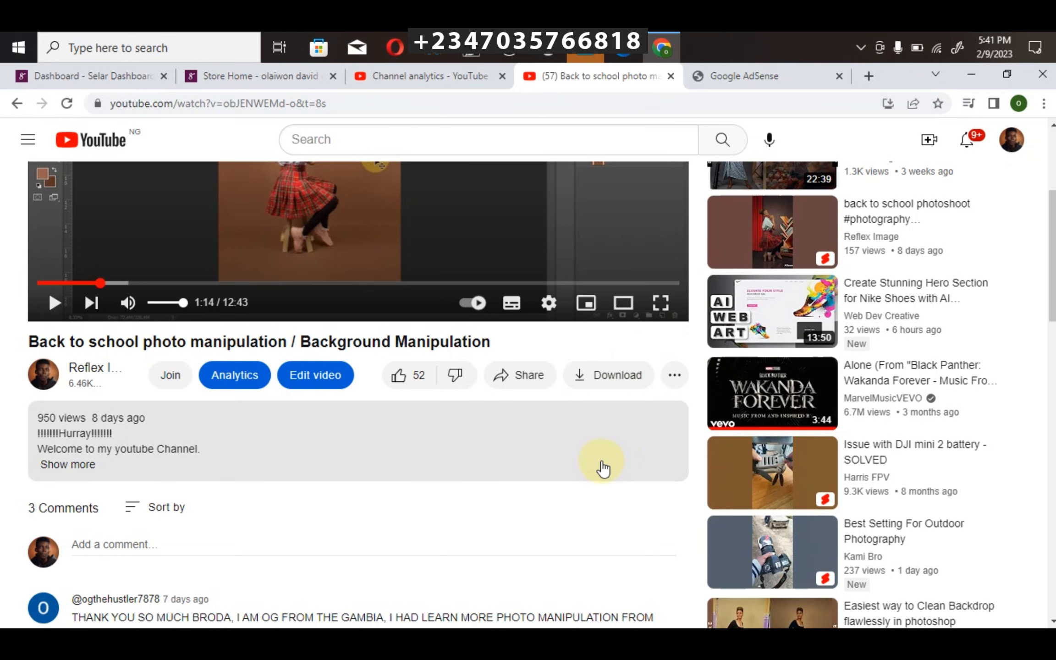
pyautogui.moveTo(505, 411)
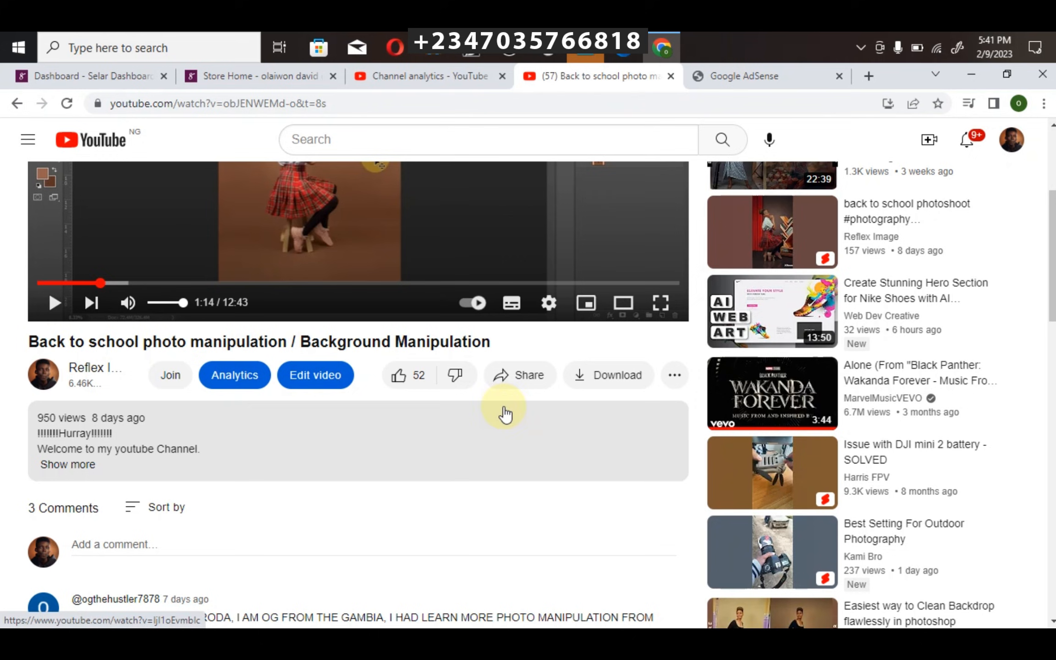
pyautogui.moveTo(349, 245)
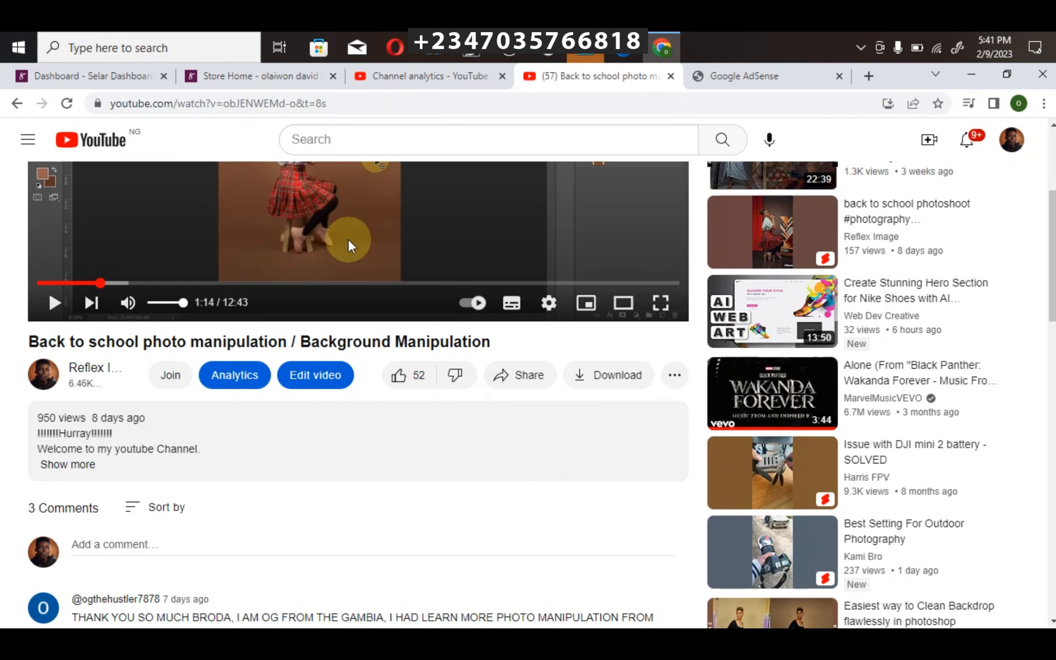
# Expand the YouTube video's full description and scroll through its links
pyautogui.scroll(-3)
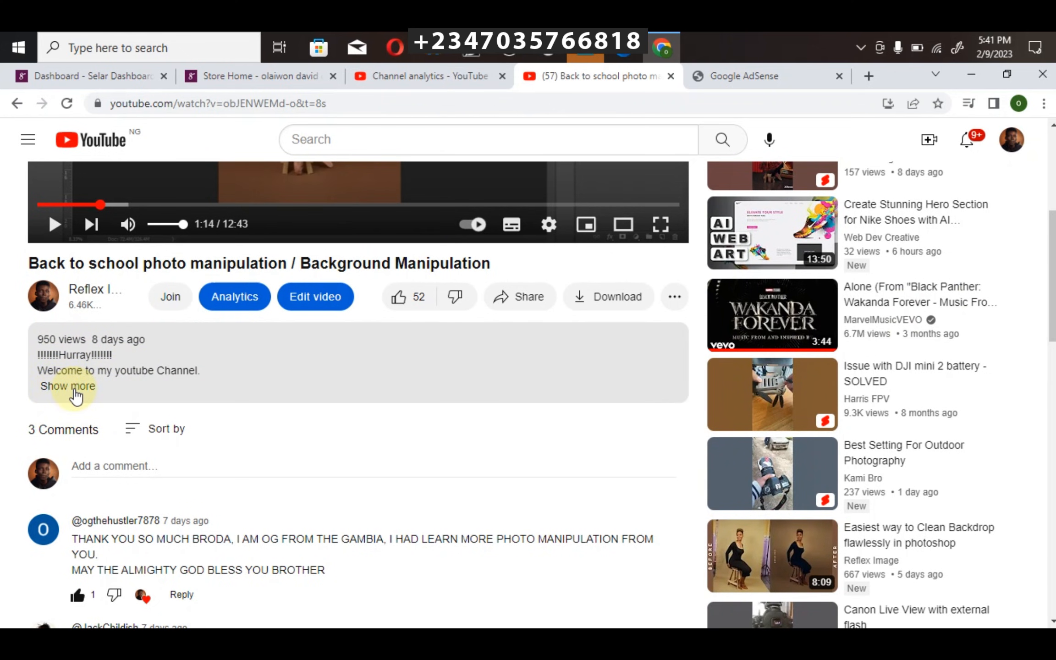
pyautogui.click(67, 387)
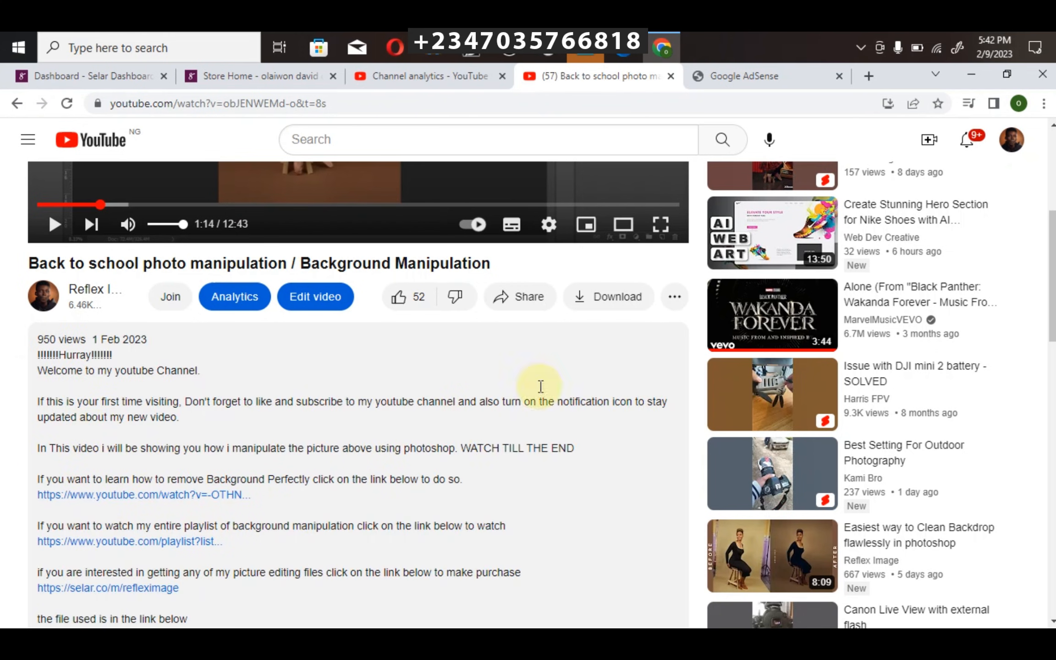
pyautogui.scroll(-3)
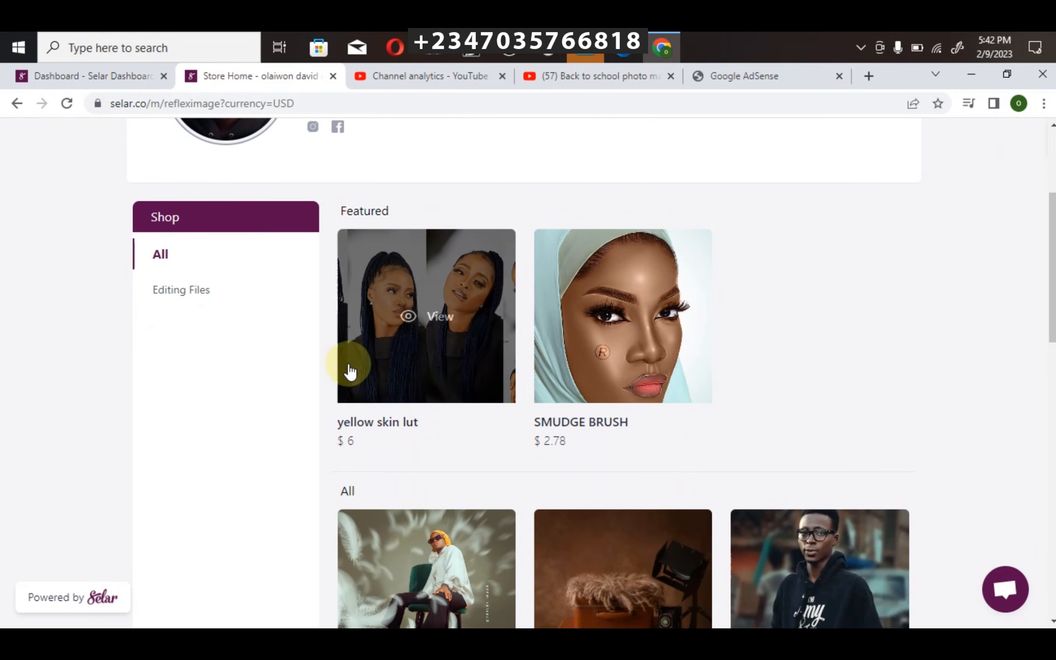
pyautogui.moveTo(366, 369)
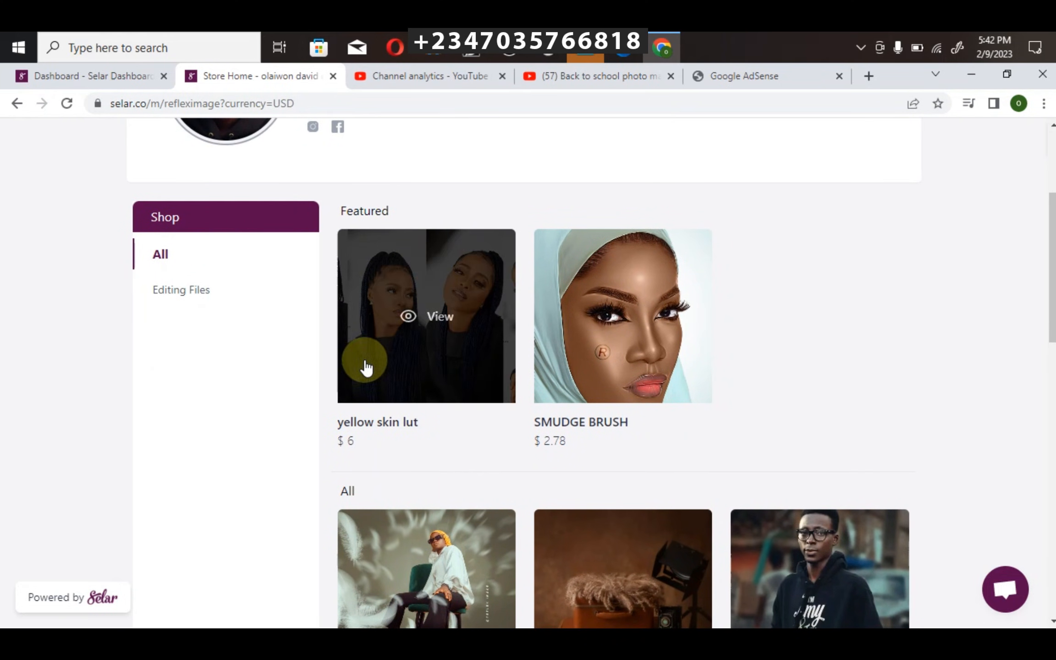
# Browse the Selar store's product grid, return to the top, and open the USD currency dropdown
pyautogui.scroll(-3)
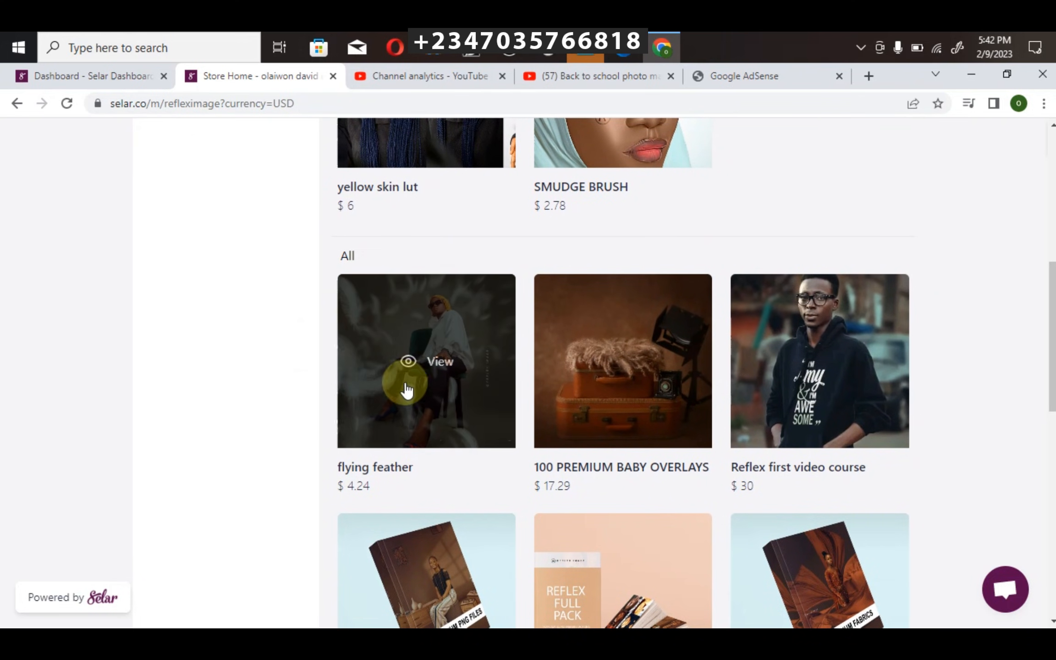
pyautogui.moveTo(640, 461)
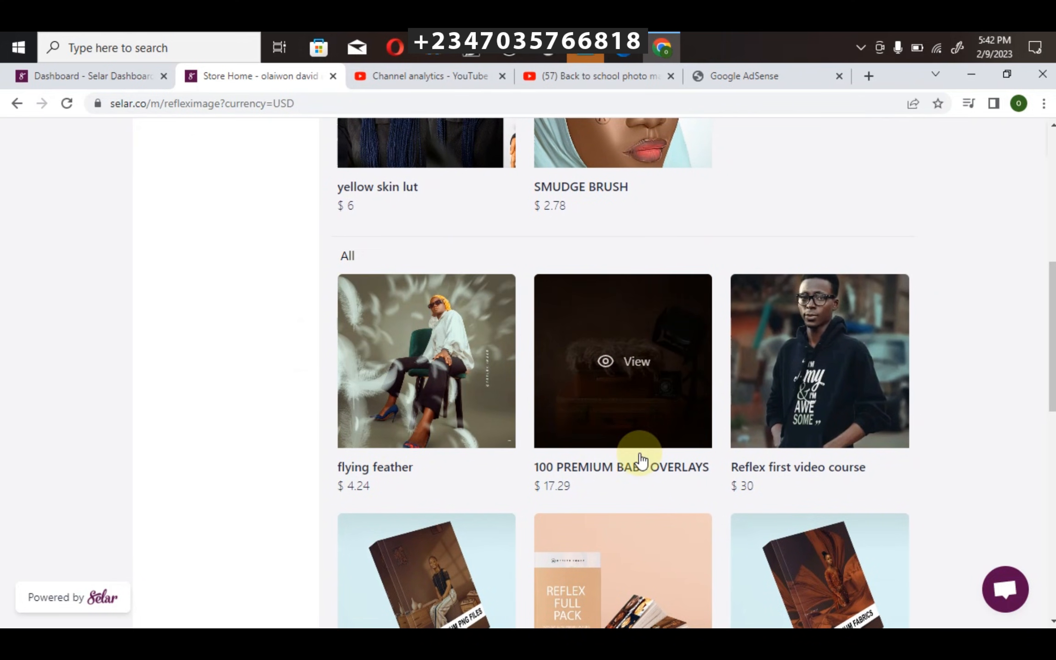
pyautogui.moveTo(817, 446)
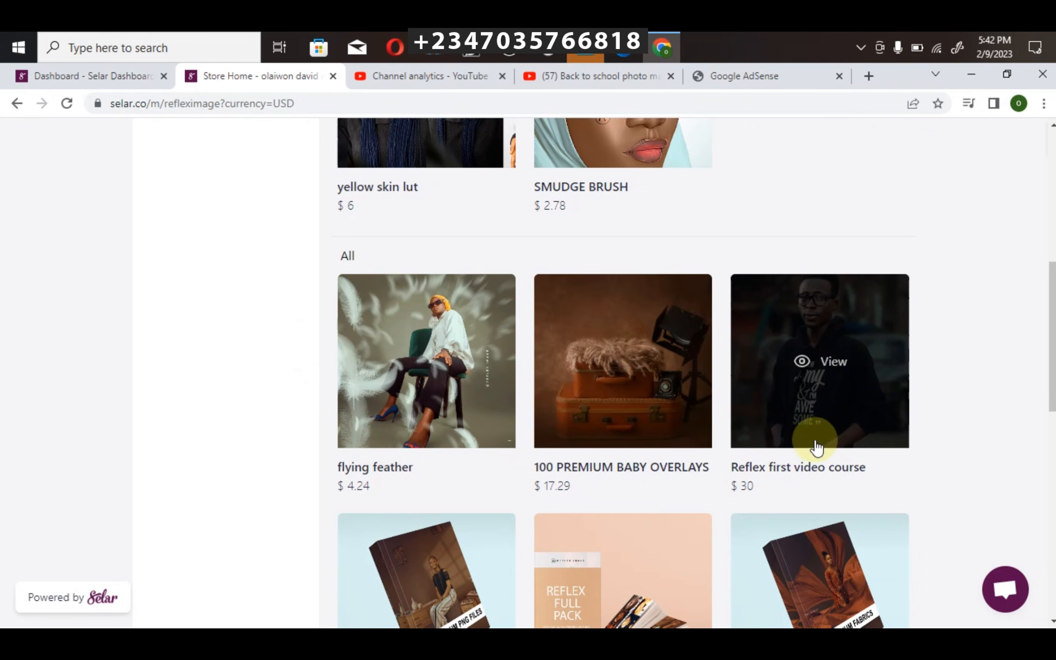
pyautogui.moveTo(861, 439)
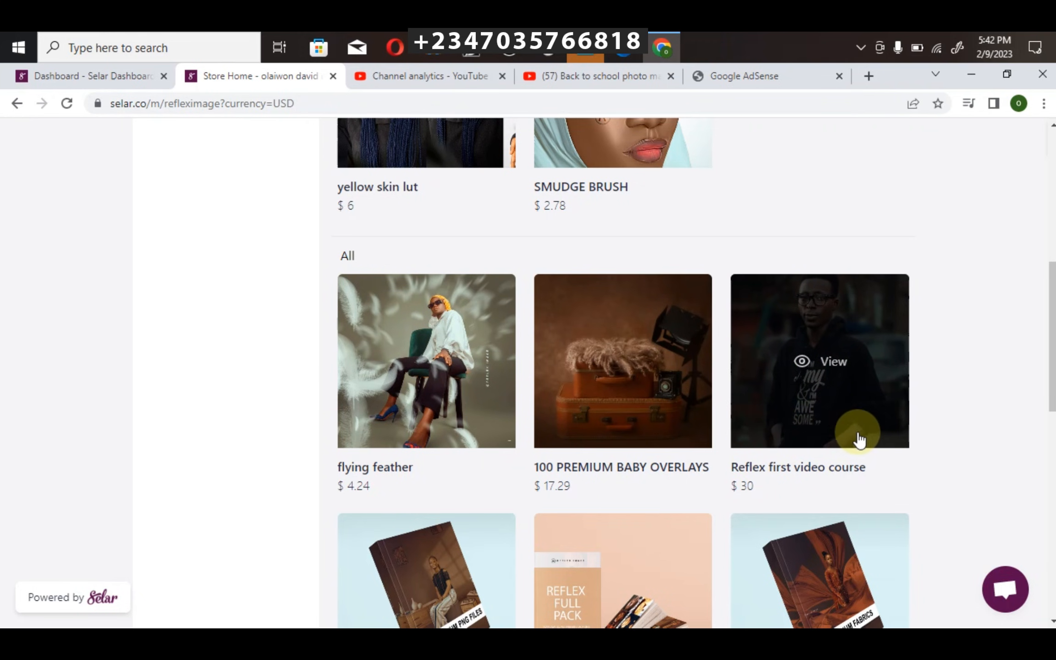
pyautogui.moveTo(829, 421)
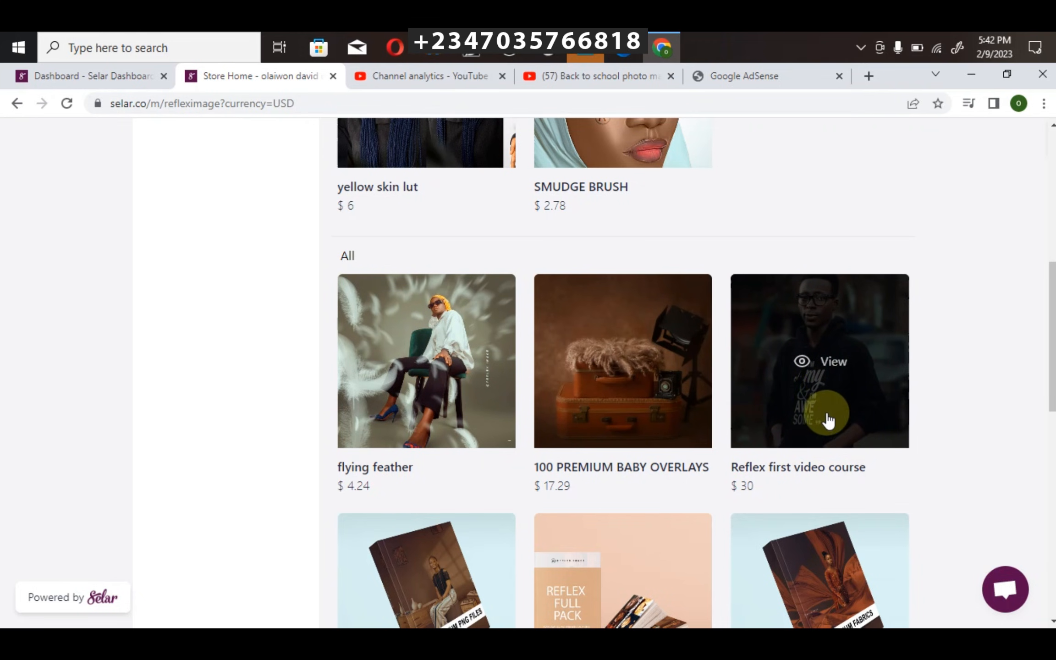
pyautogui.moveTo(774, 393)
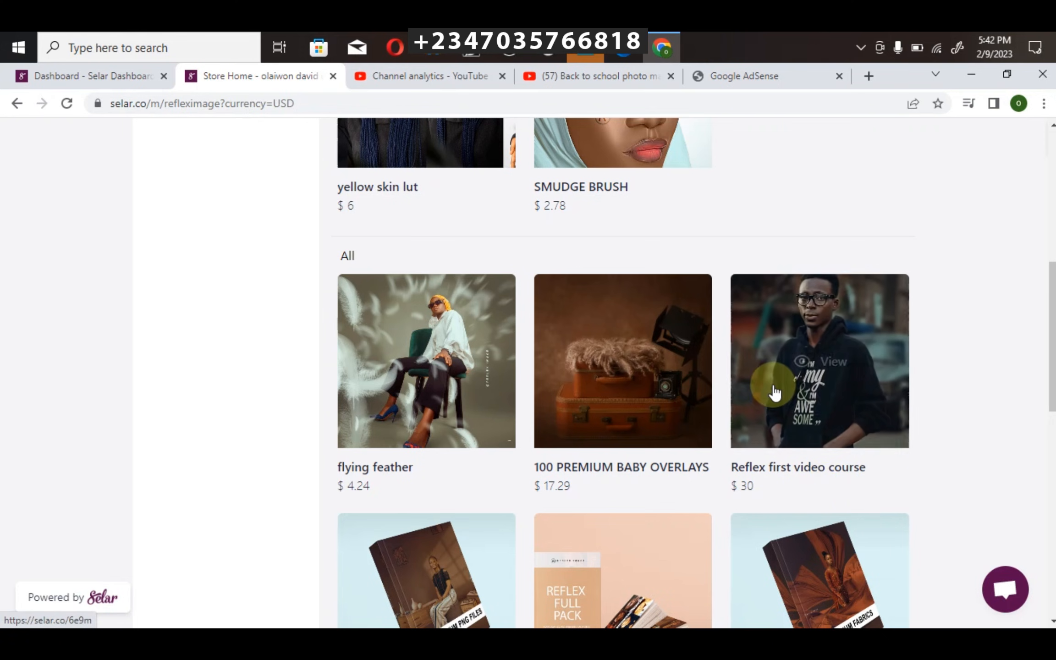
pyautogui.moveTo(795, 418)
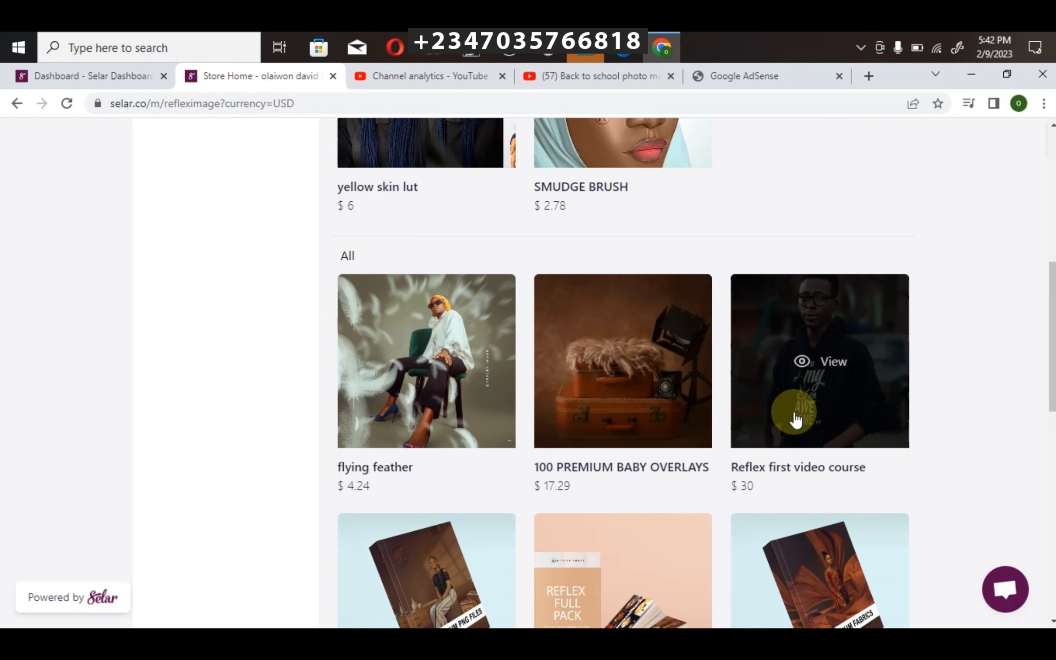
pyautogui.scroll(-3)
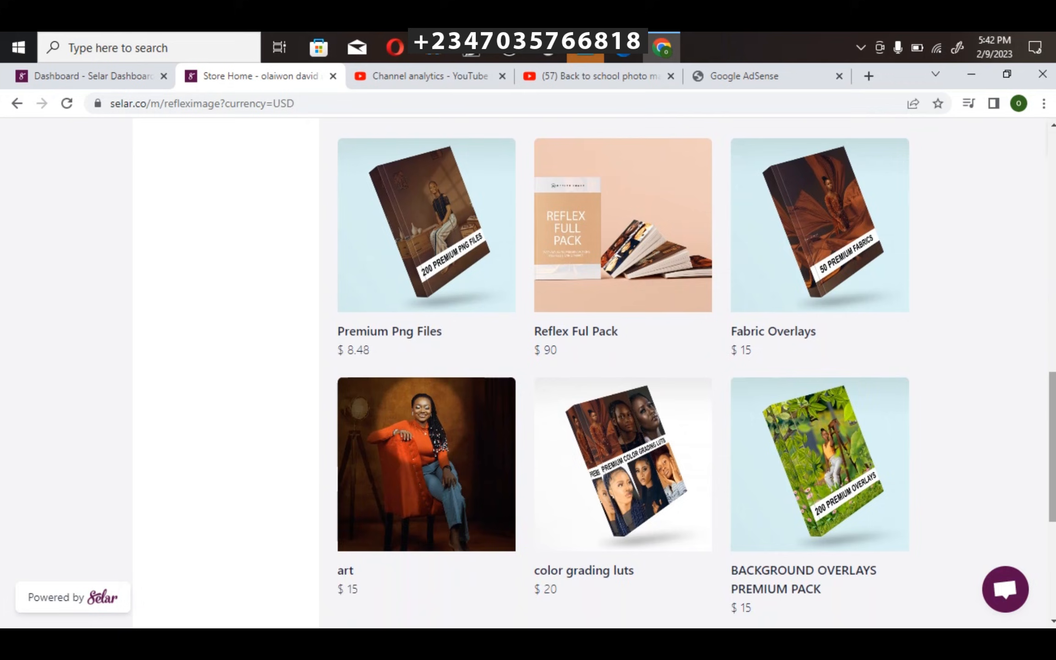
pyautogui.scroll(3)
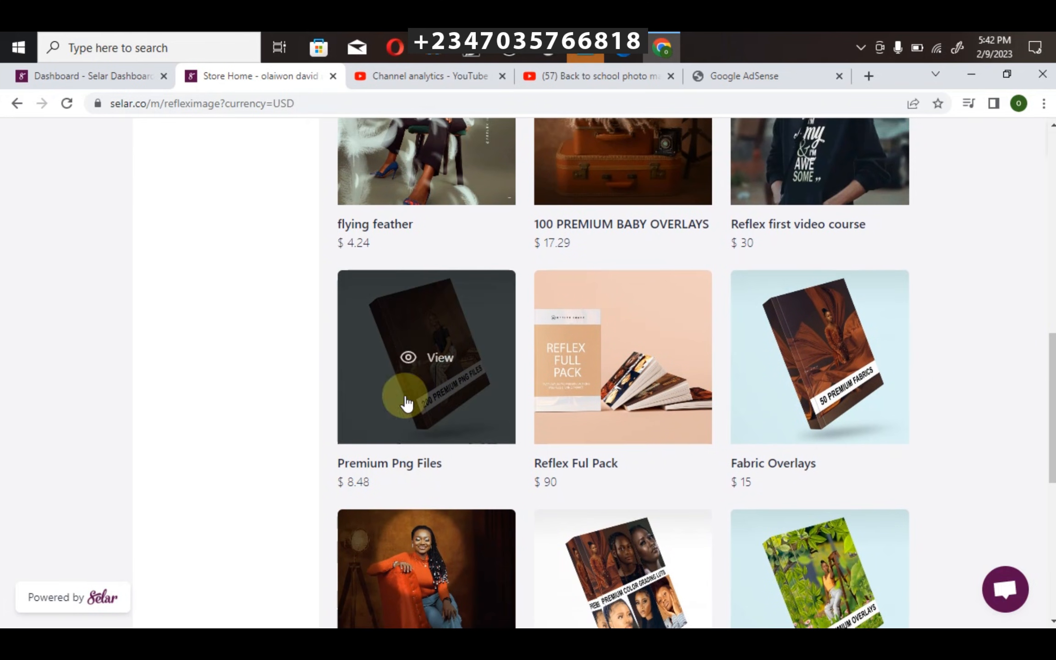
pyautogui.moveTo(644, 358)
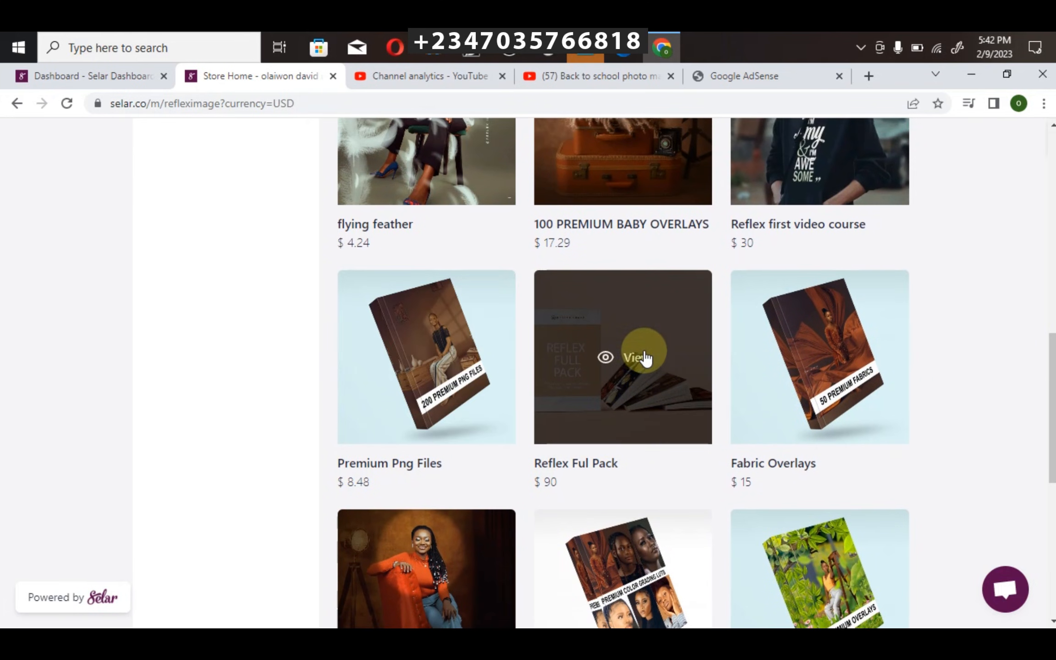
pyautogui.moveTo(596, 370)
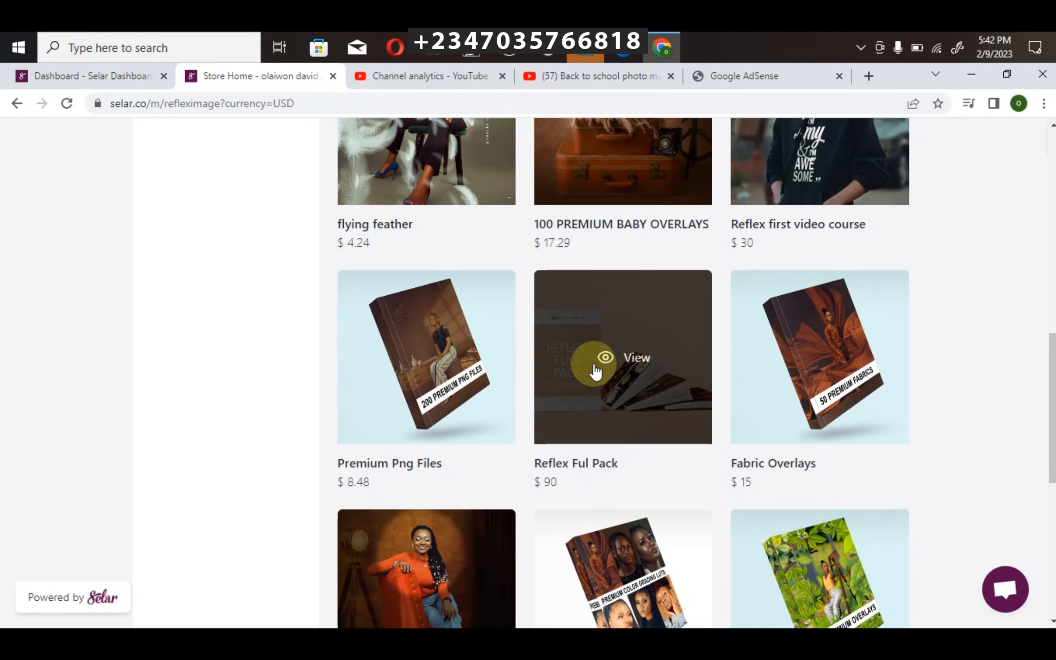
pyautogui.moveTo(664, 431)
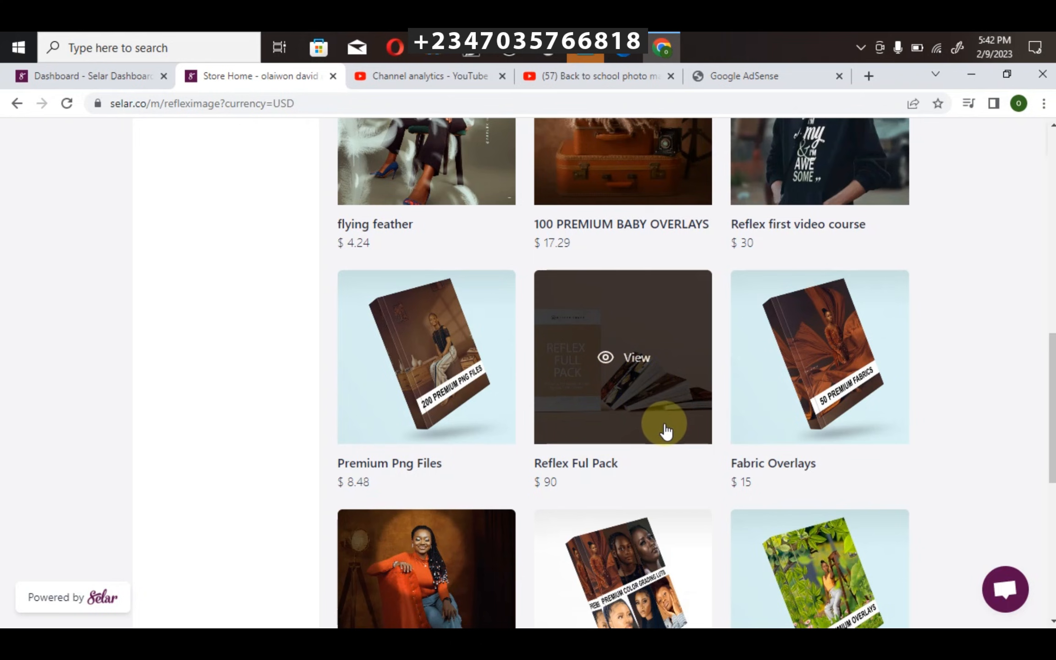
pyautogui.moveTo(605, 405)
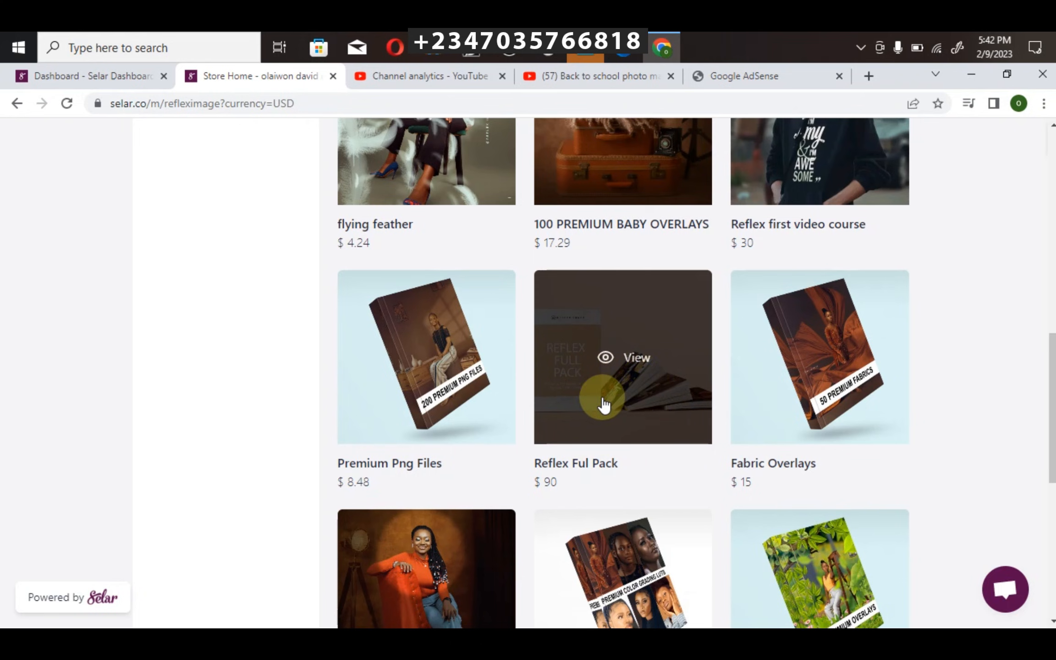
pyautogui.moveTo(600, 335)
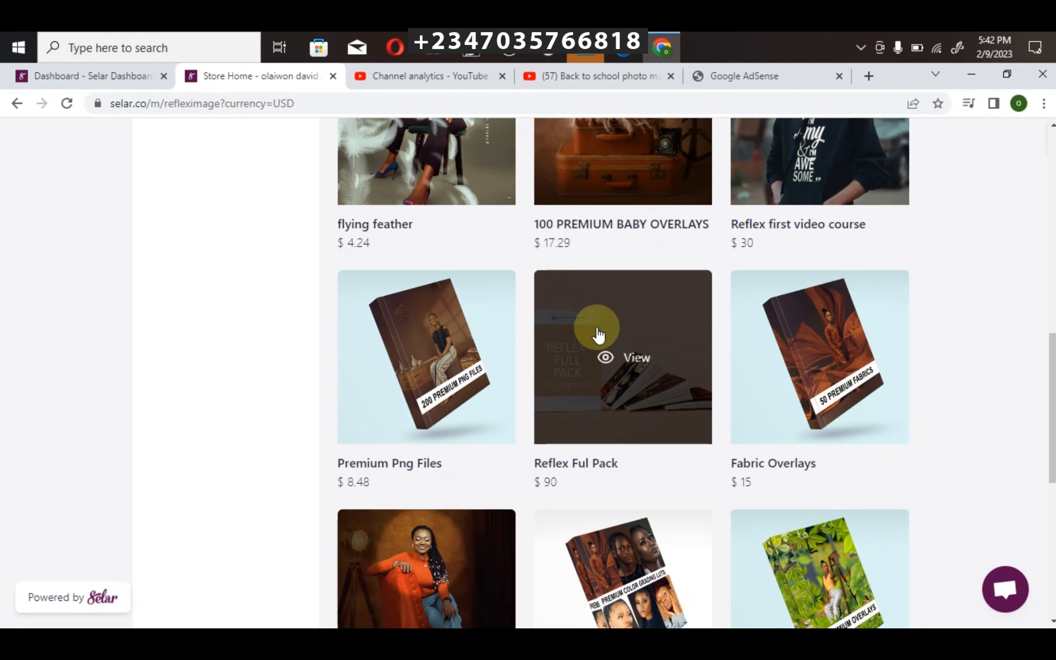
pyautogui.moveTo(792, 165)
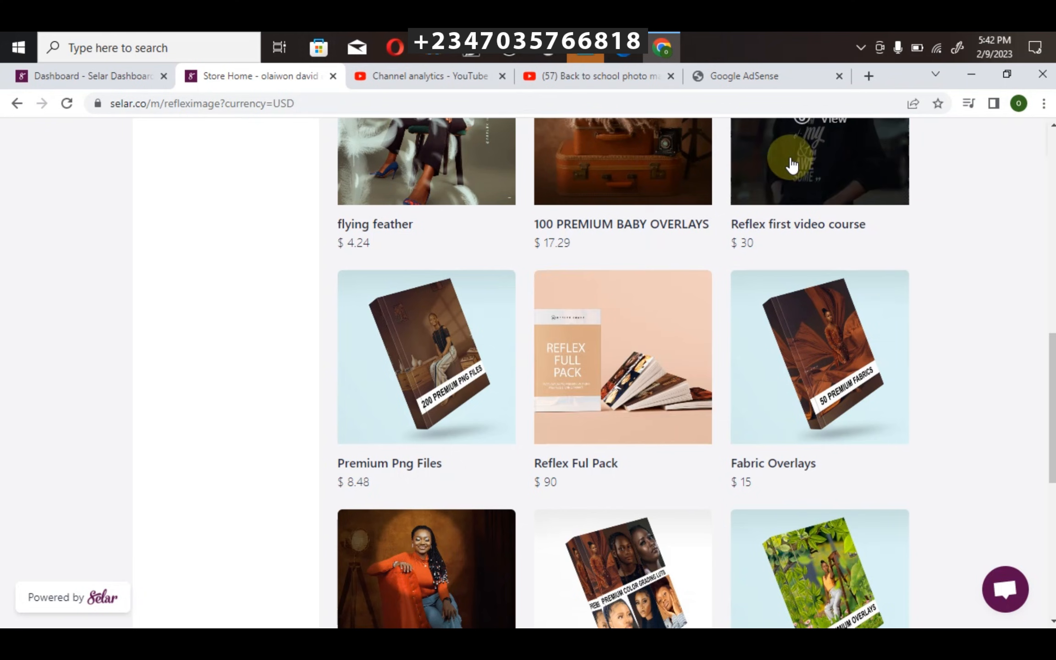
pyautogui.moveTo(997, 375)
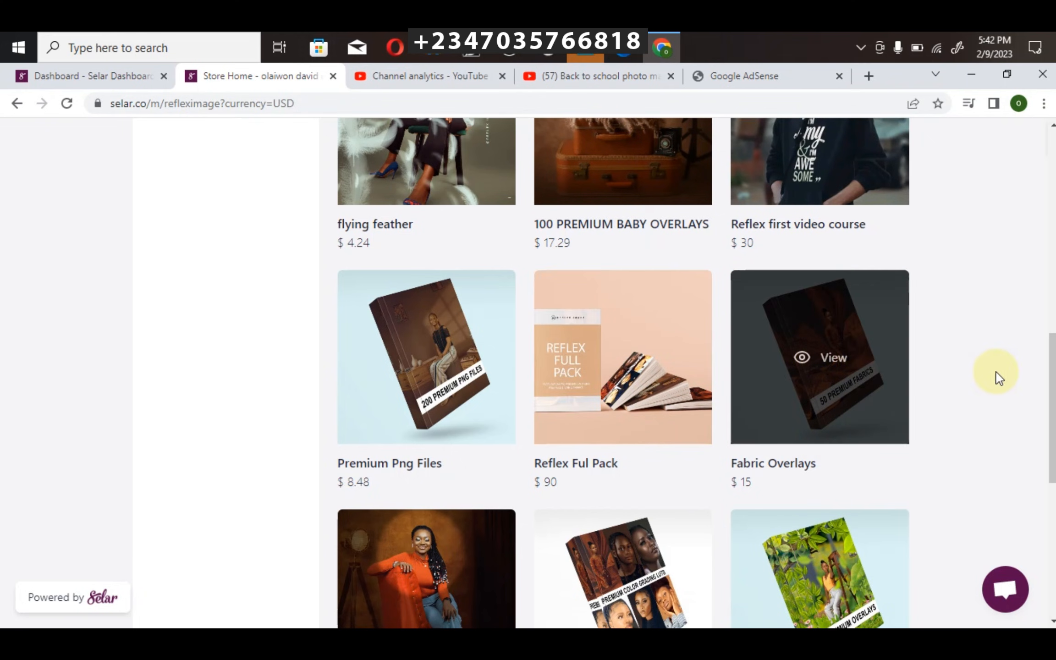
pyautogui.scroll(-3)
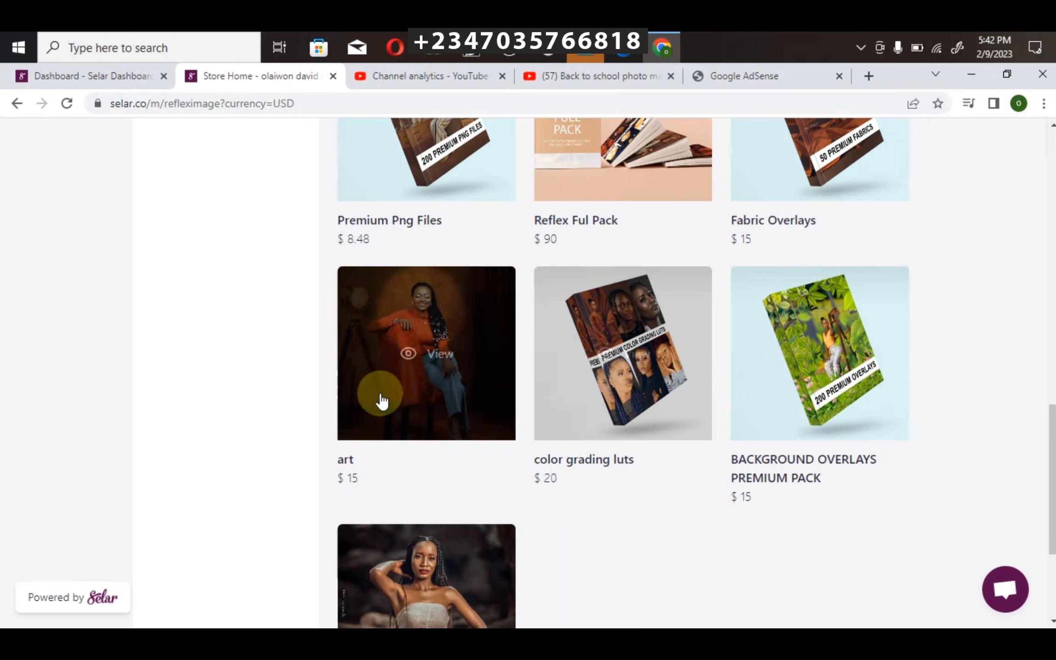
pyautogui.moveTo(393, 417)
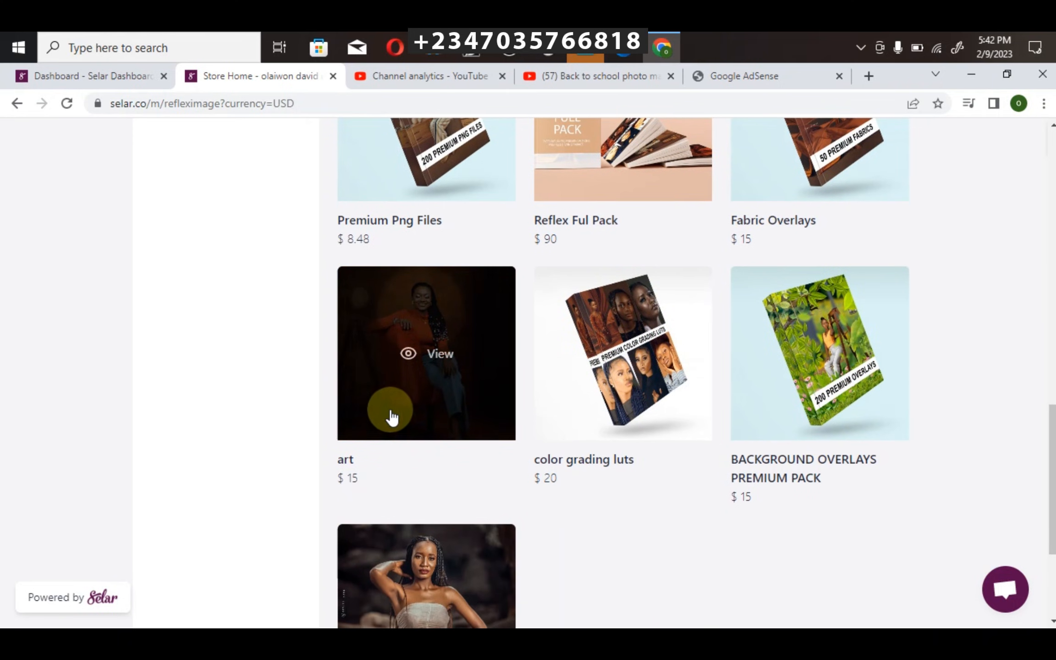
pyautogui.moveTo(582, 387)
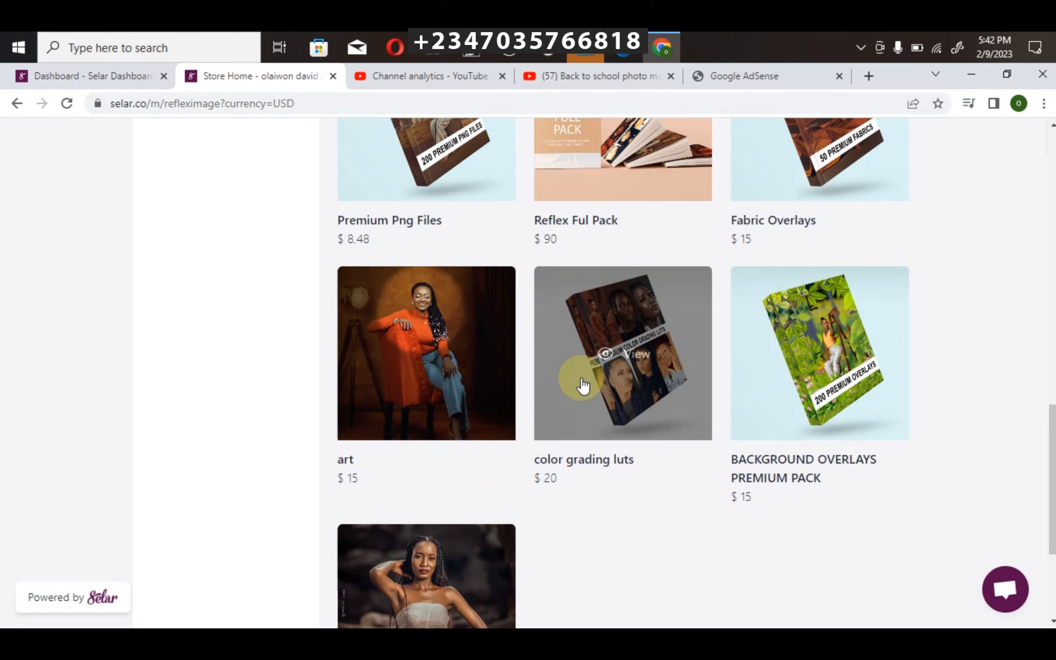
pyautogui.scroll(-3)
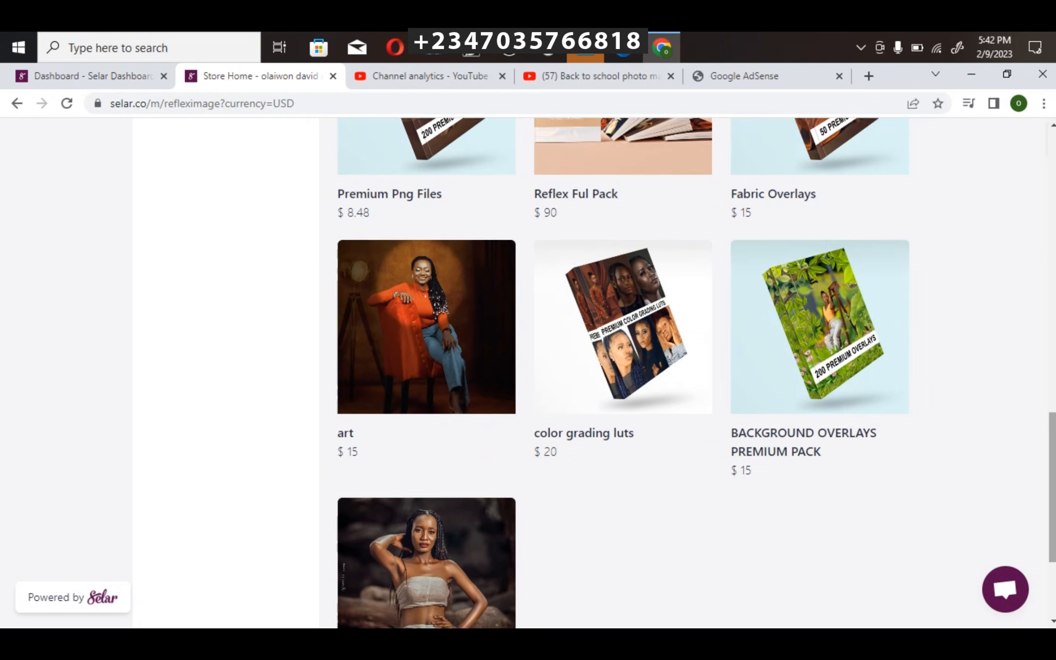
pyautogui.scroll(-3)
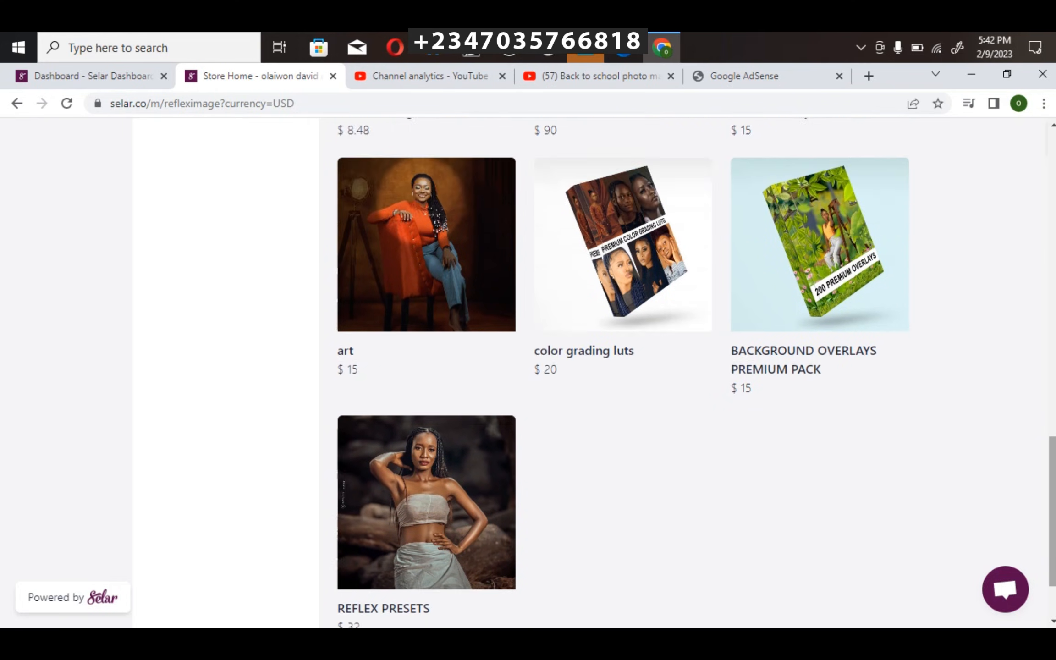
pyautogui.scroll(3)
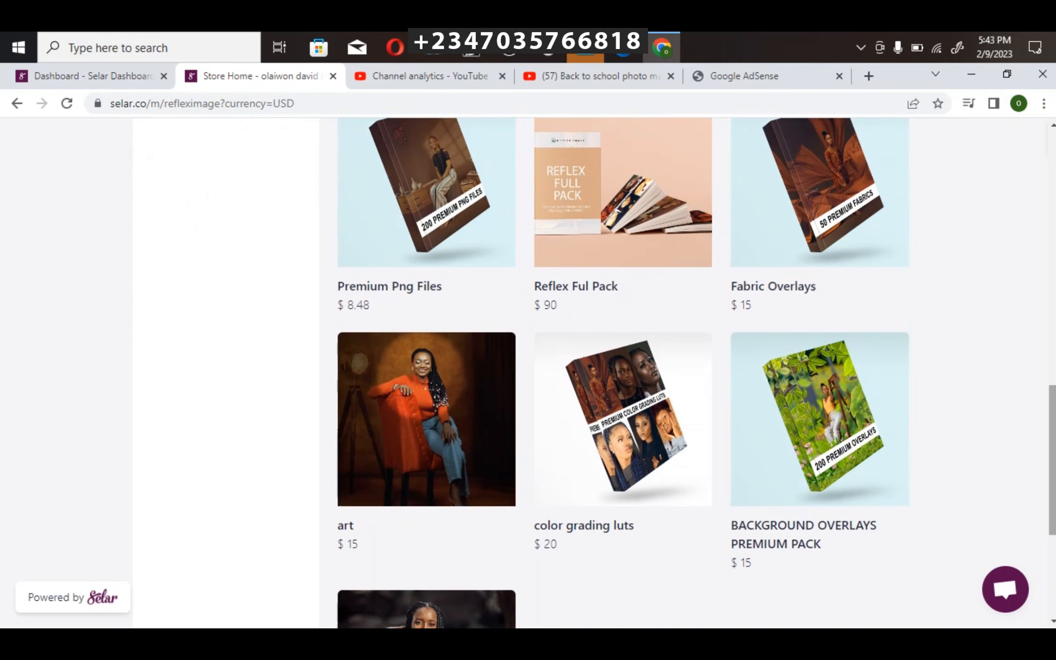
pyautogui.scroll(3)
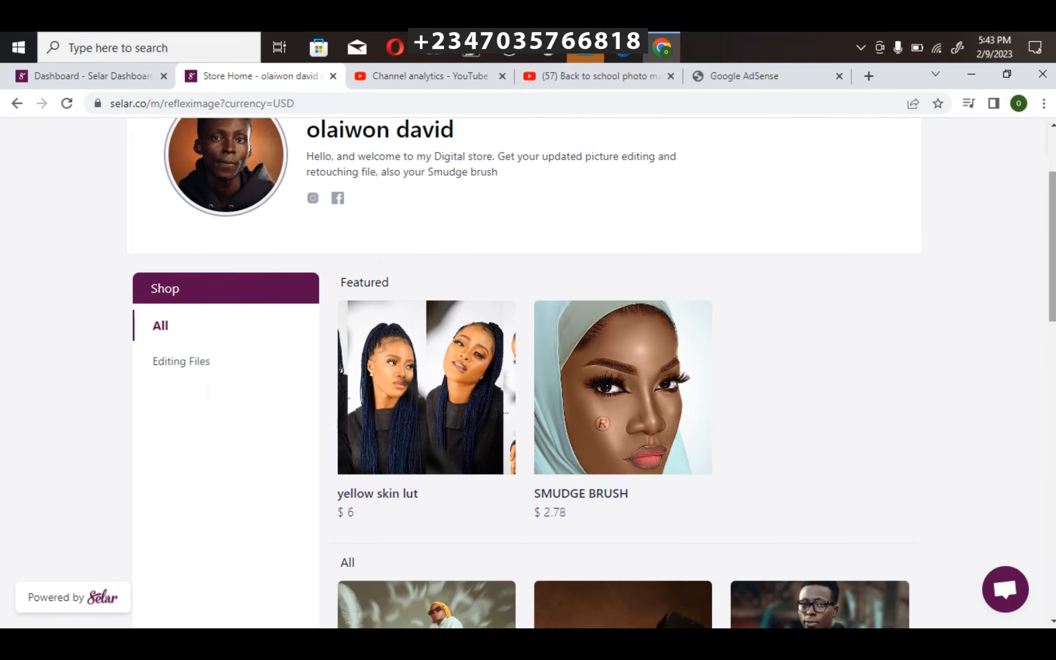
pyautogui.click(748, 140)
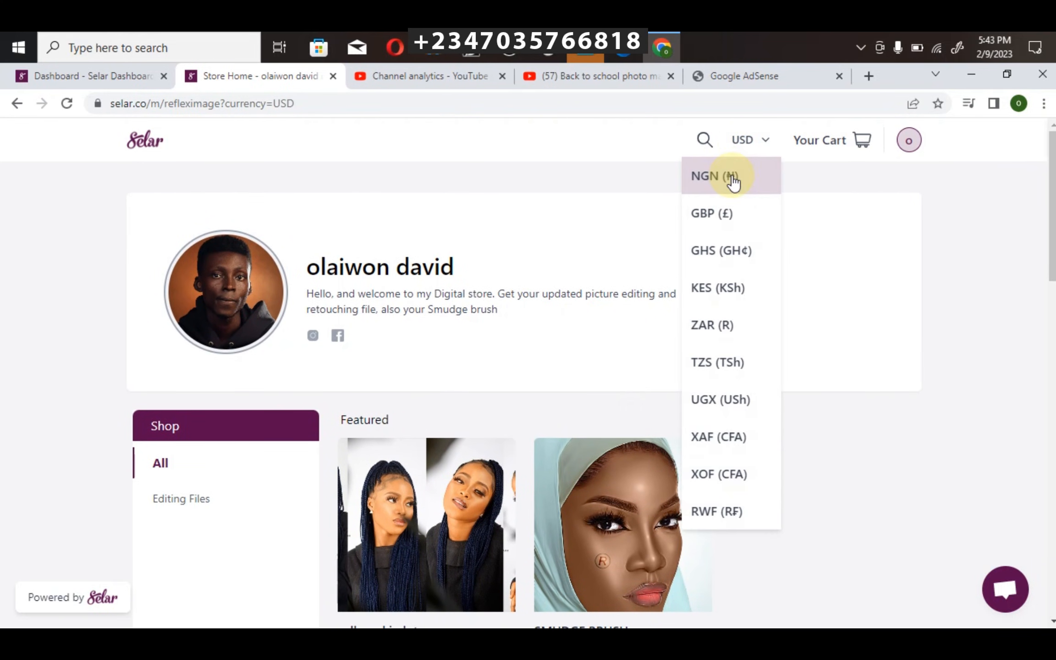
pyautogui.moveTo(697, 372)
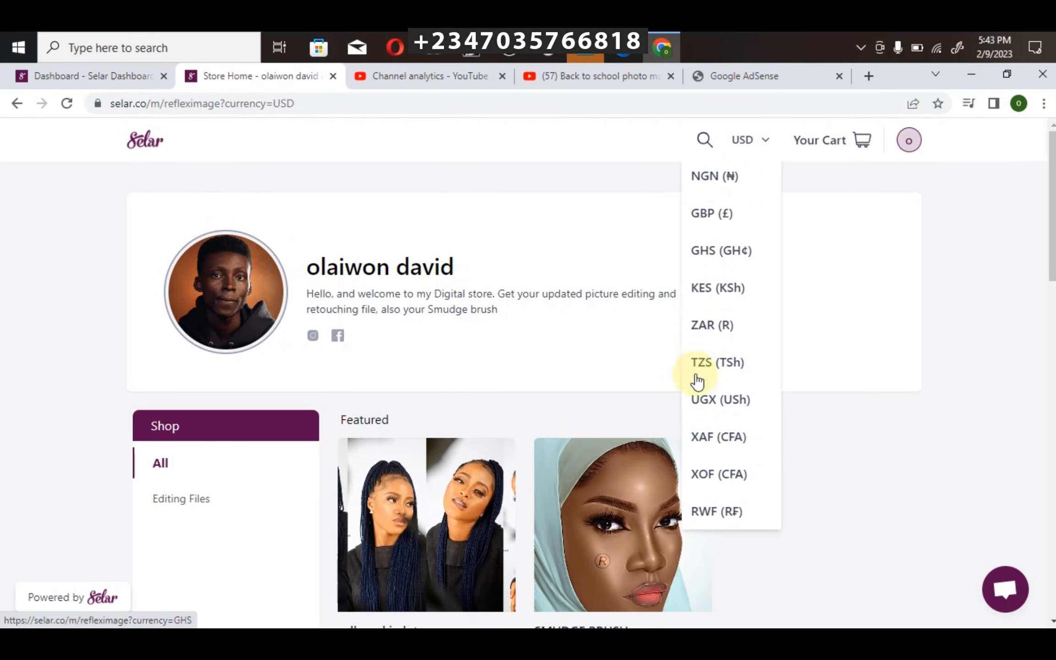